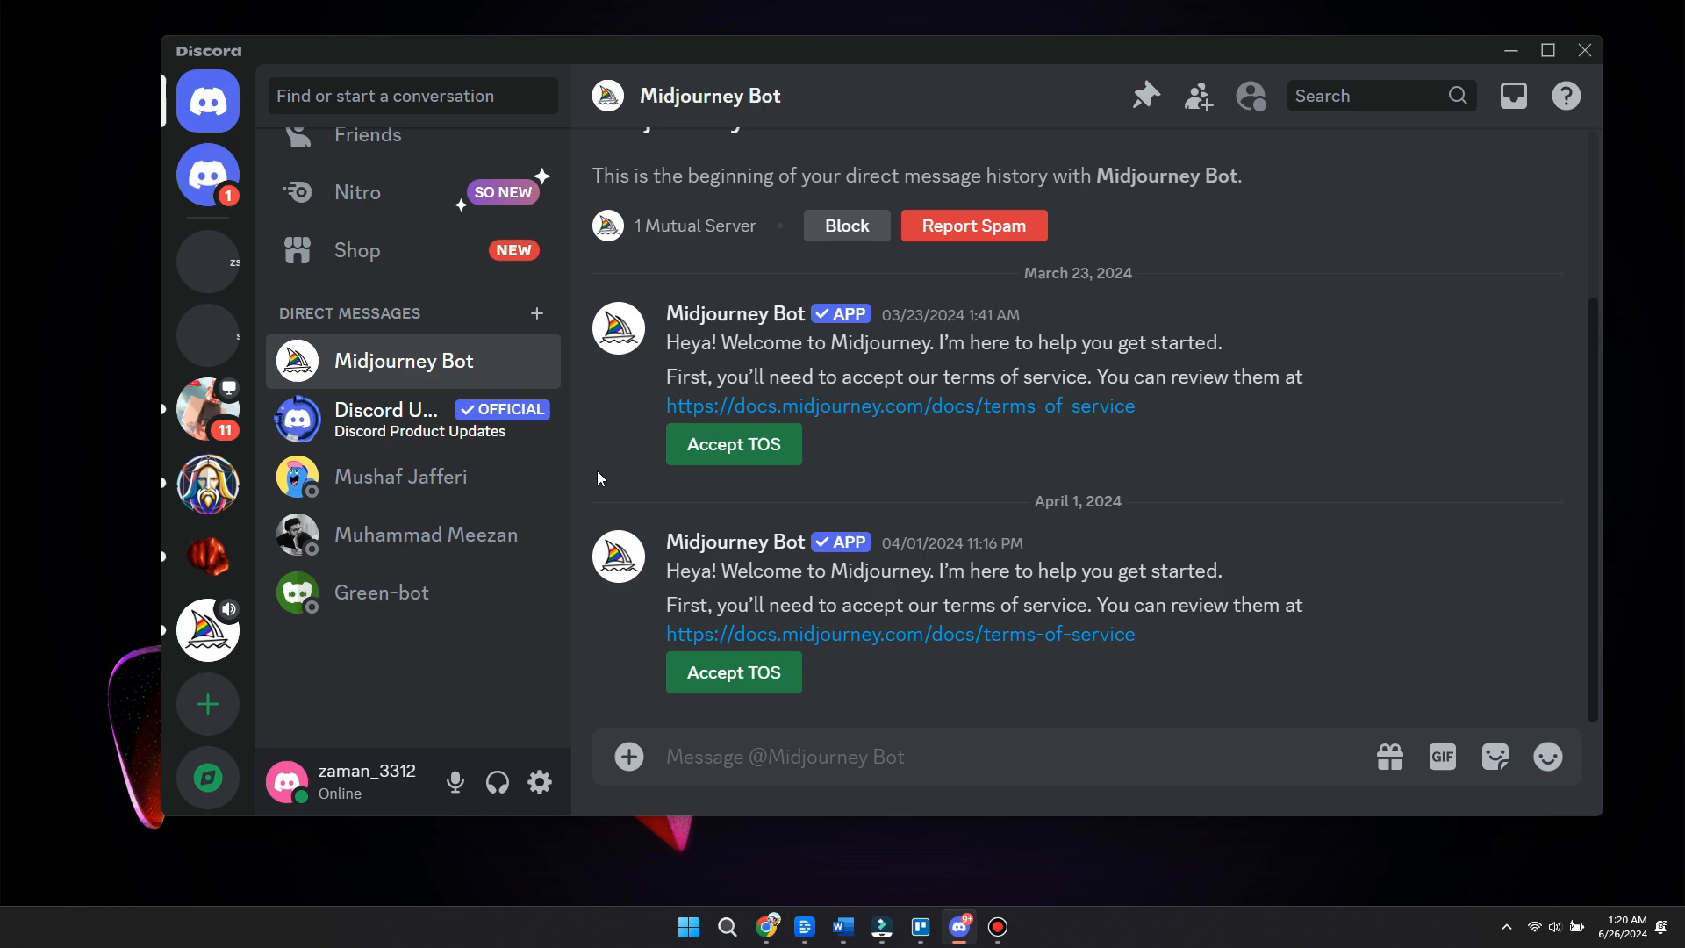
{"action": "mouse_move", "coordinate": [822, 435]}
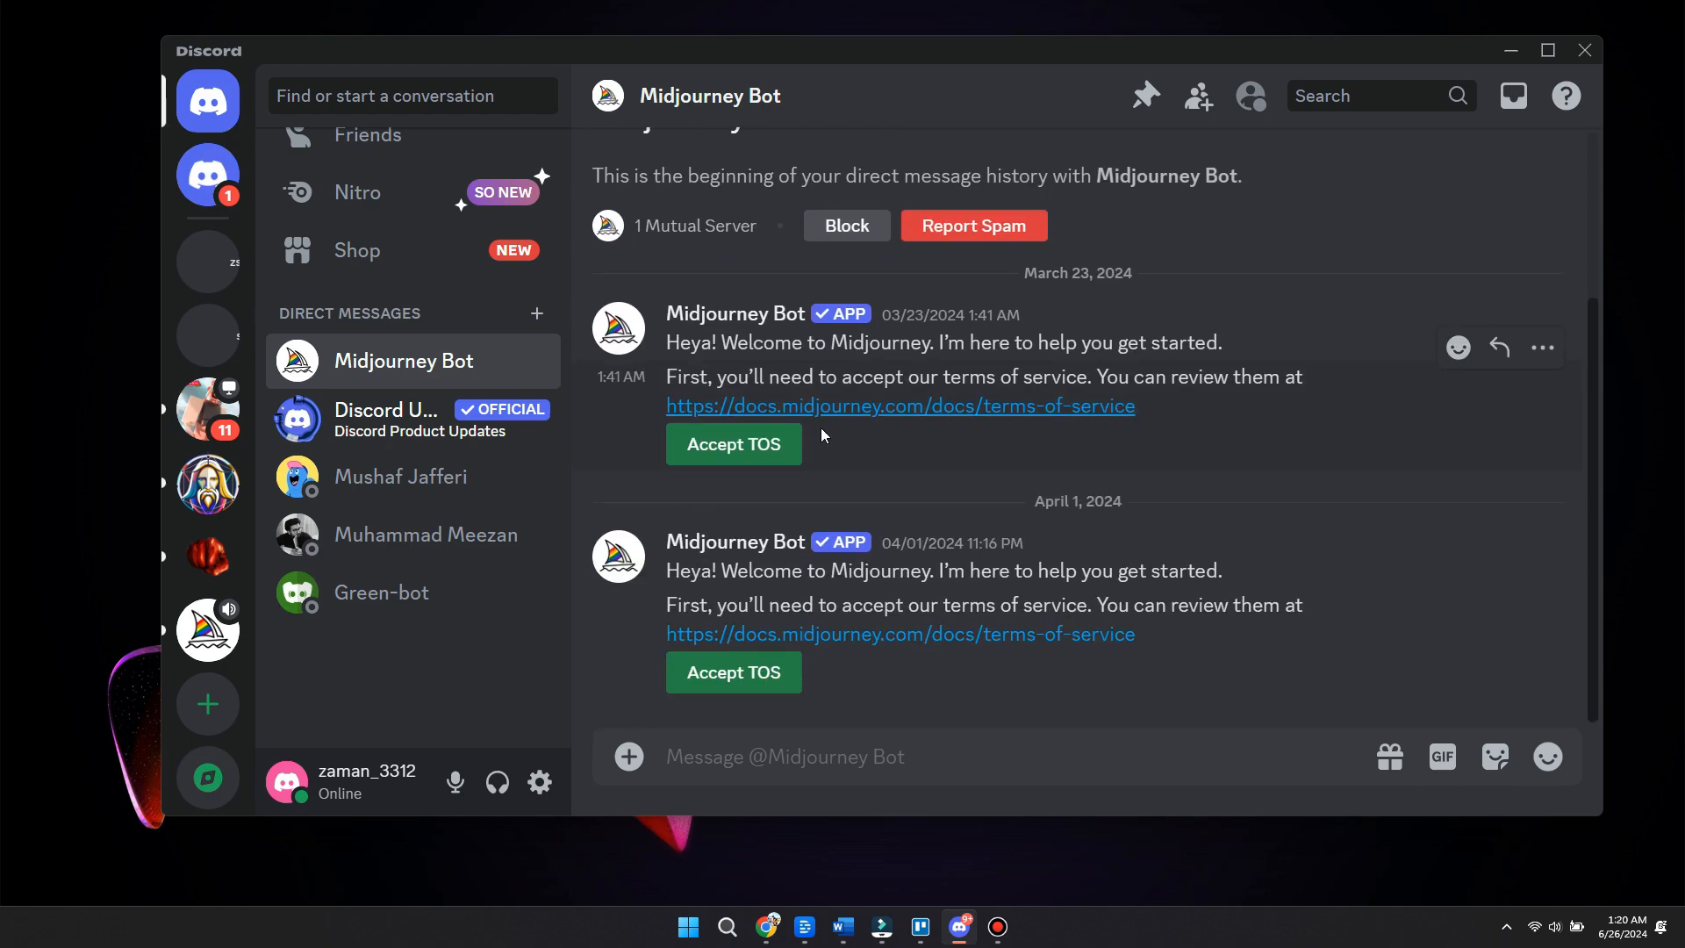
{"action": "mouse_move", "coordinate": [811, 799]}
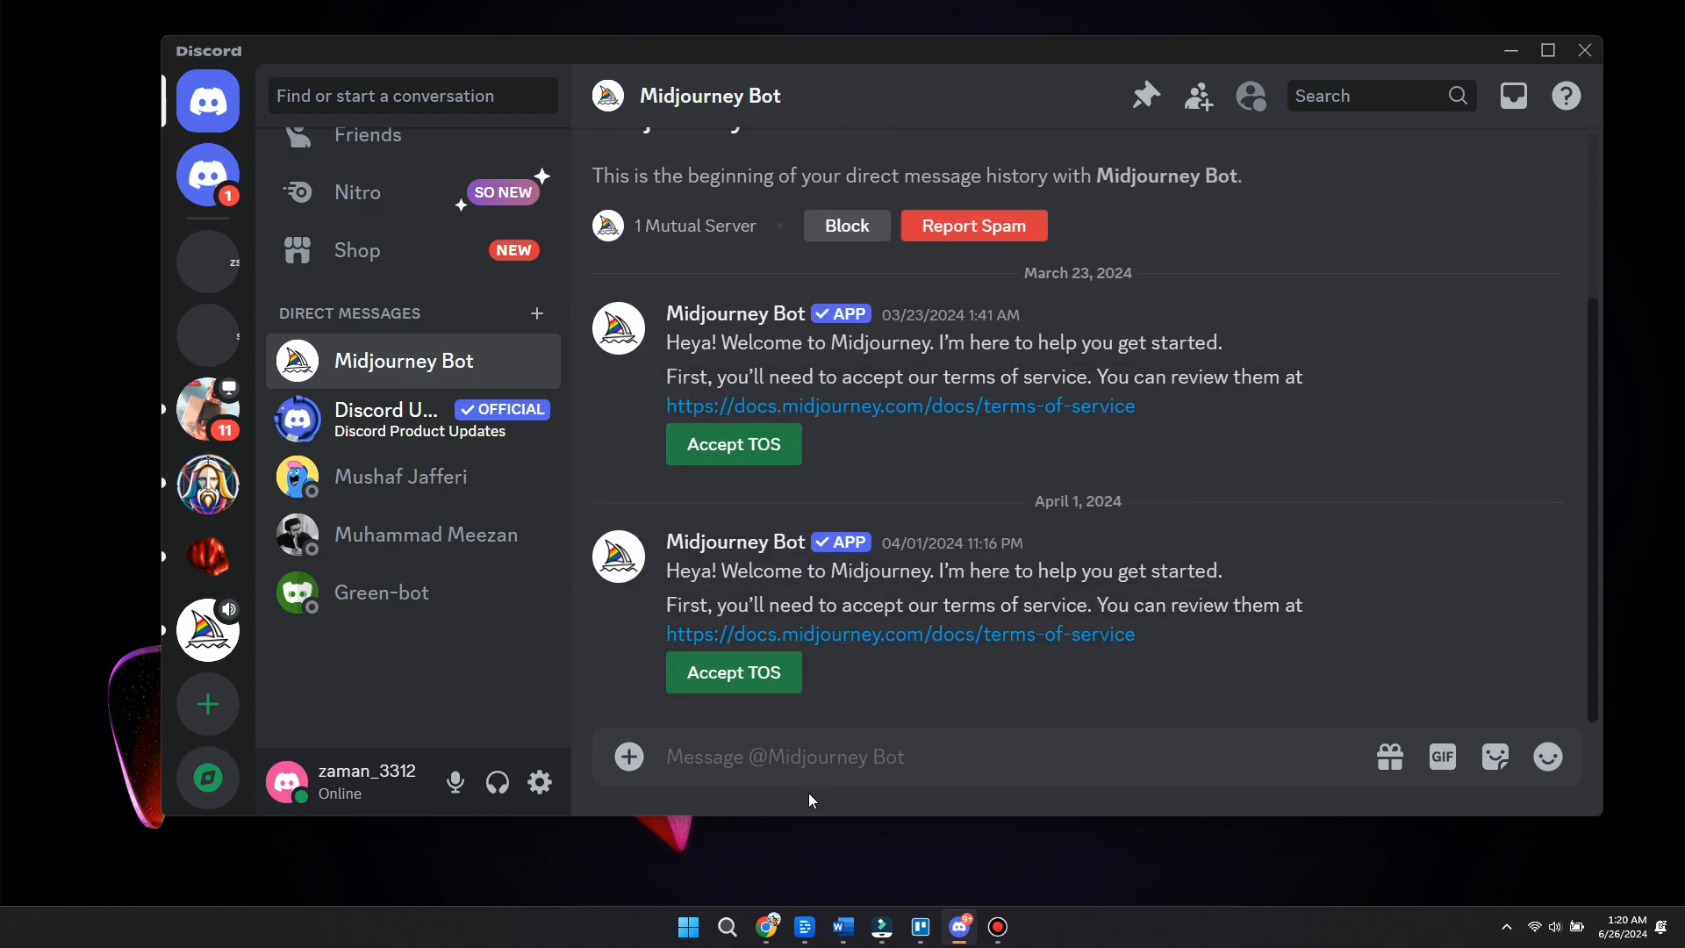
Send the /settings command to Midjourney Bot in the direct message.
{"action": "type", "text": "/"}
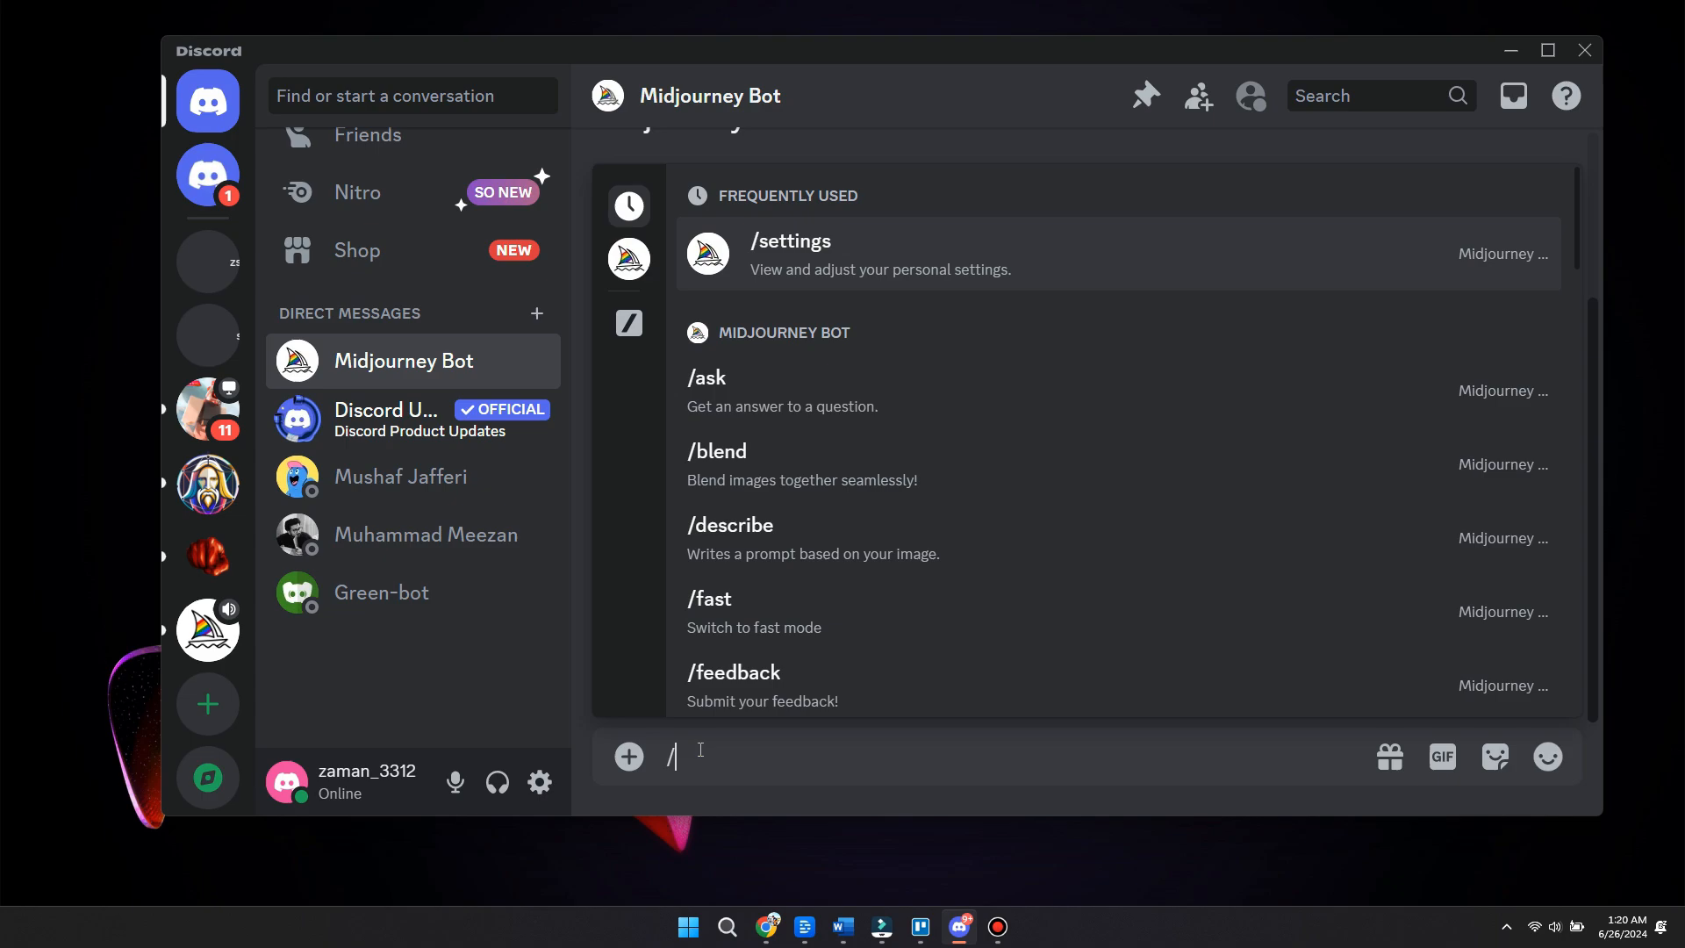
{"action": "type", "text": "sett"}
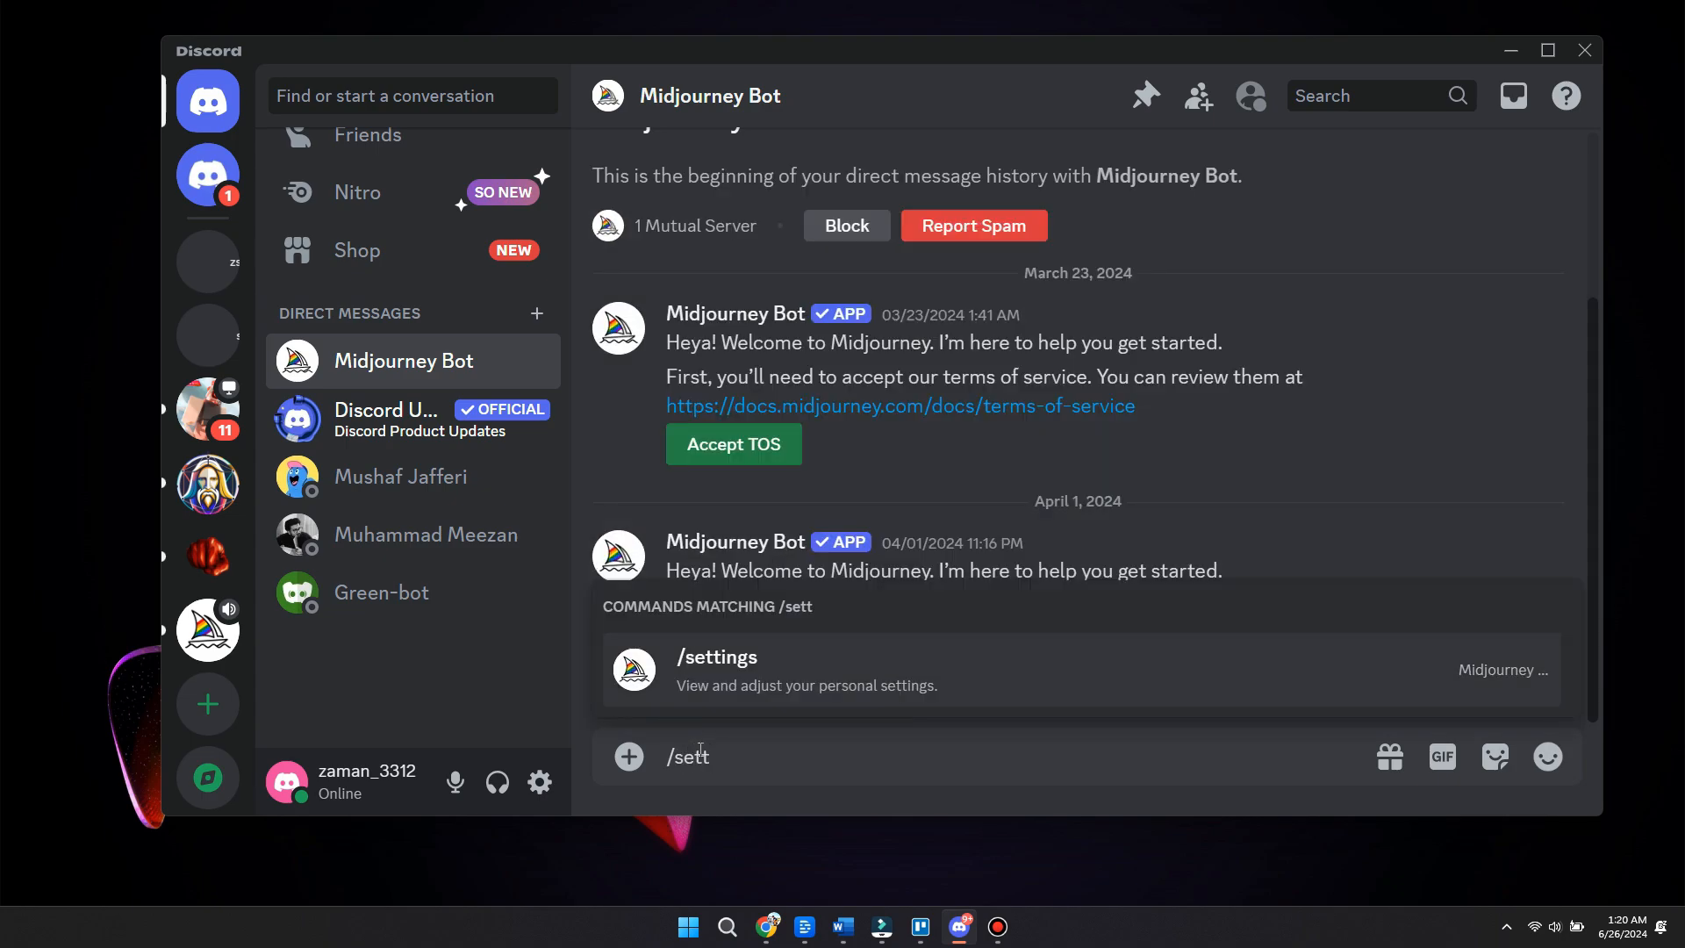
{"action": "type", "text": "ing"}
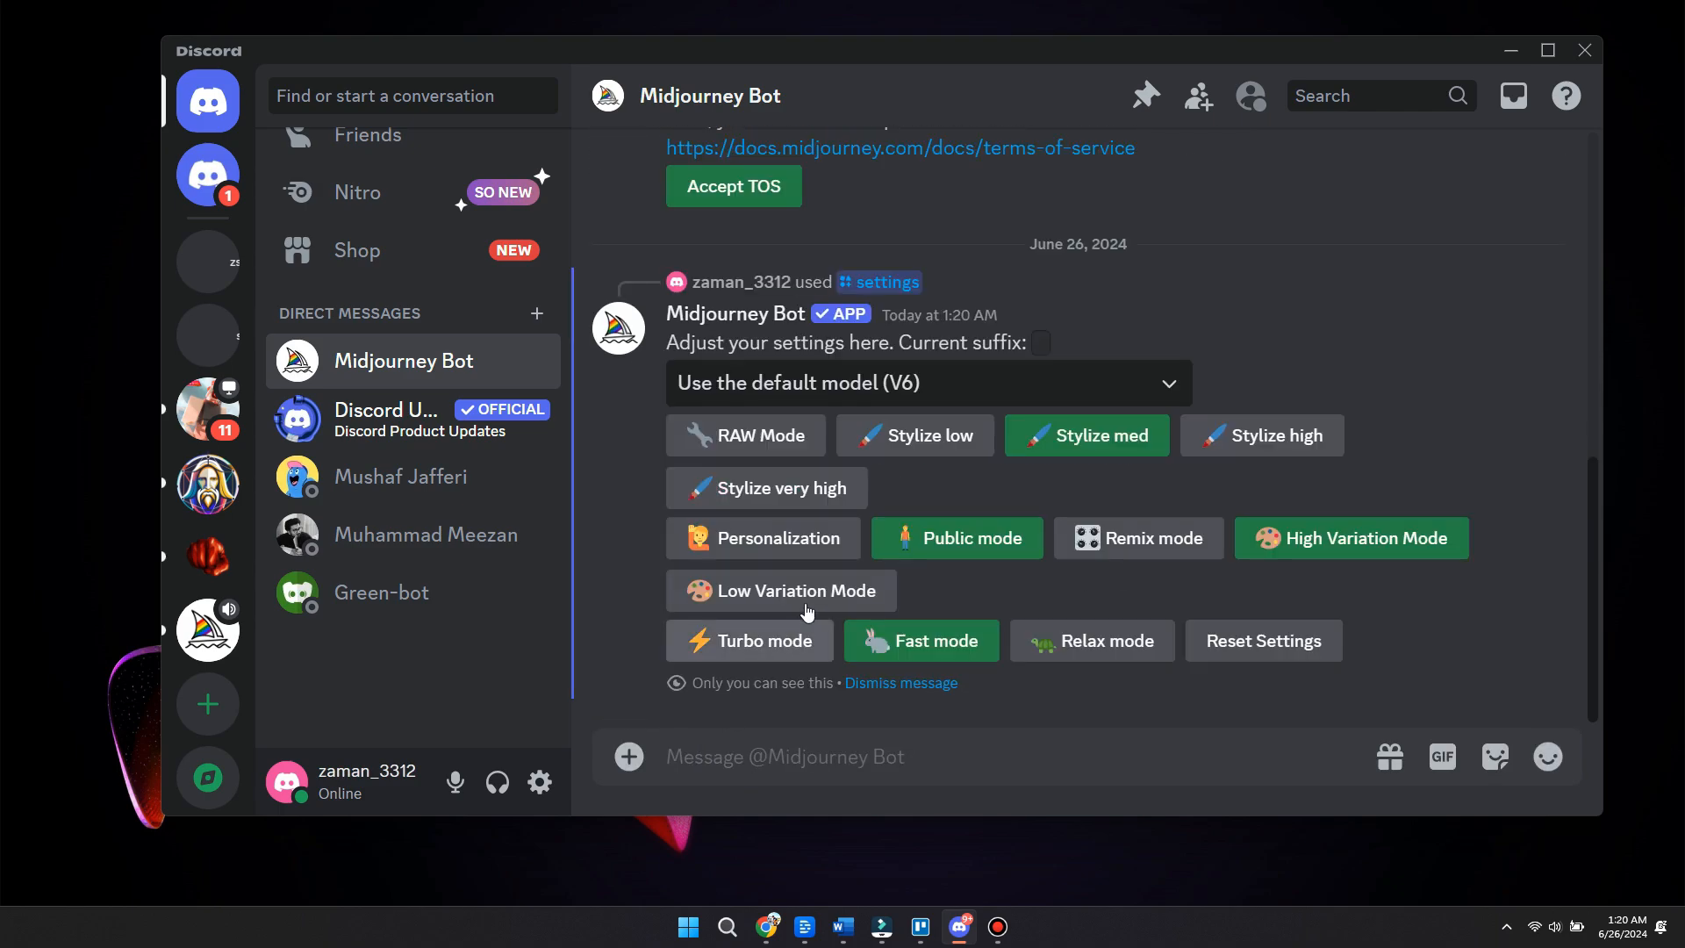
{"action": "mouse_move", "coordinate": [926, 567]}
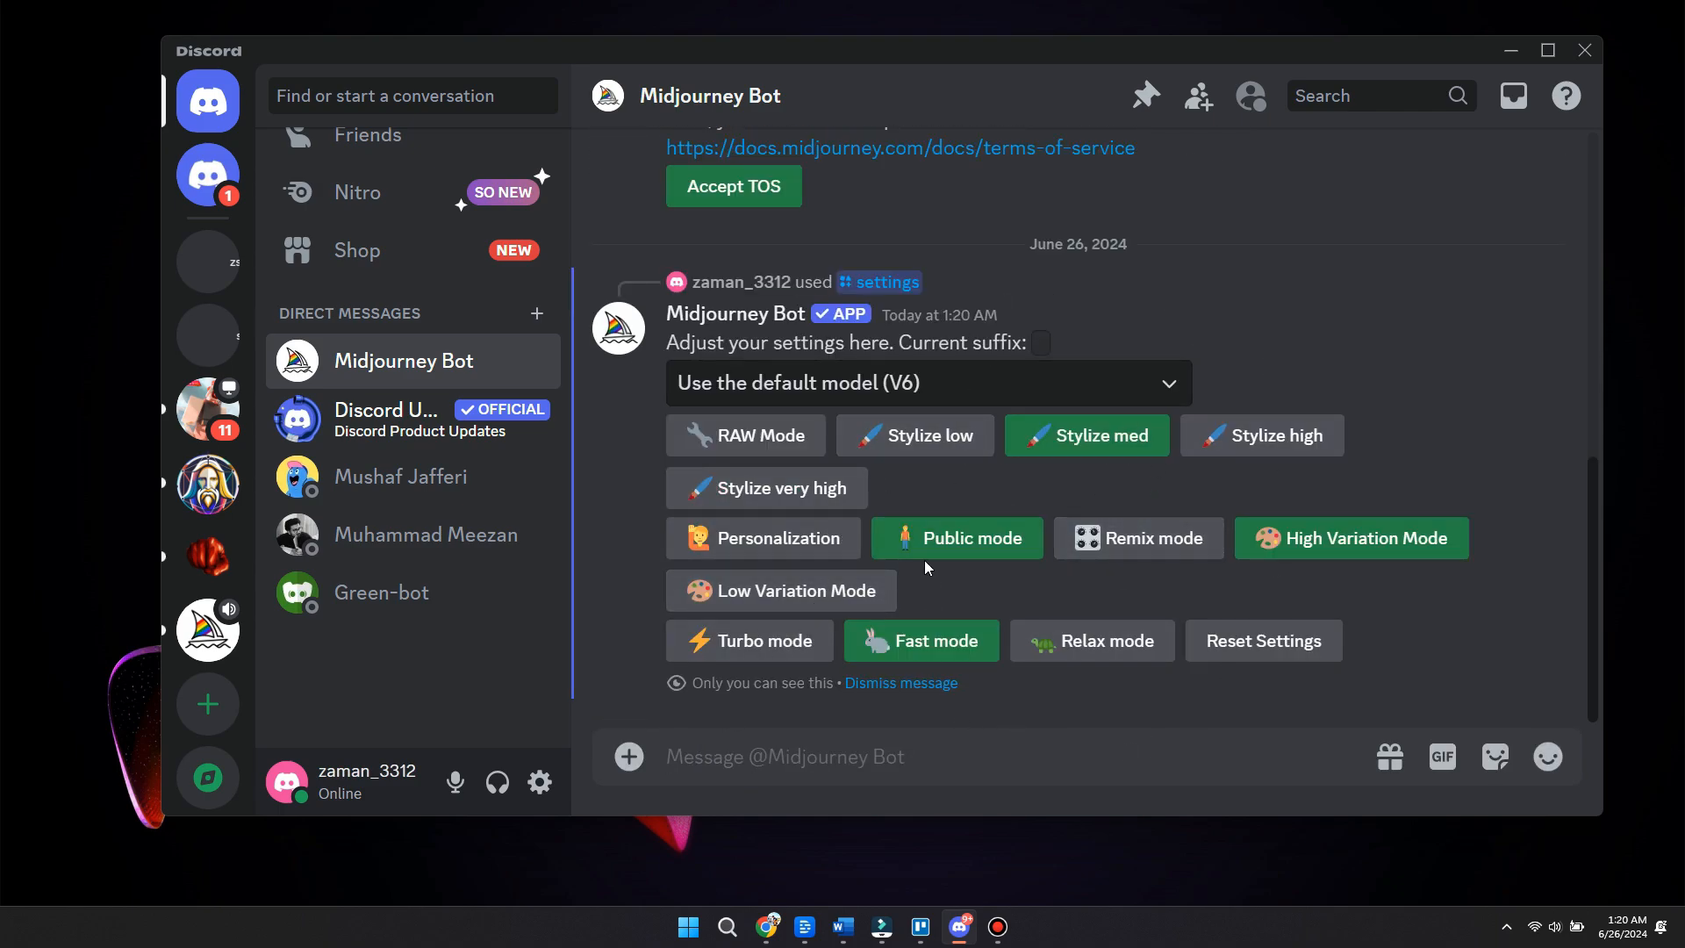
{"action": "mouse_move", "coordinate": [1307, 370]}
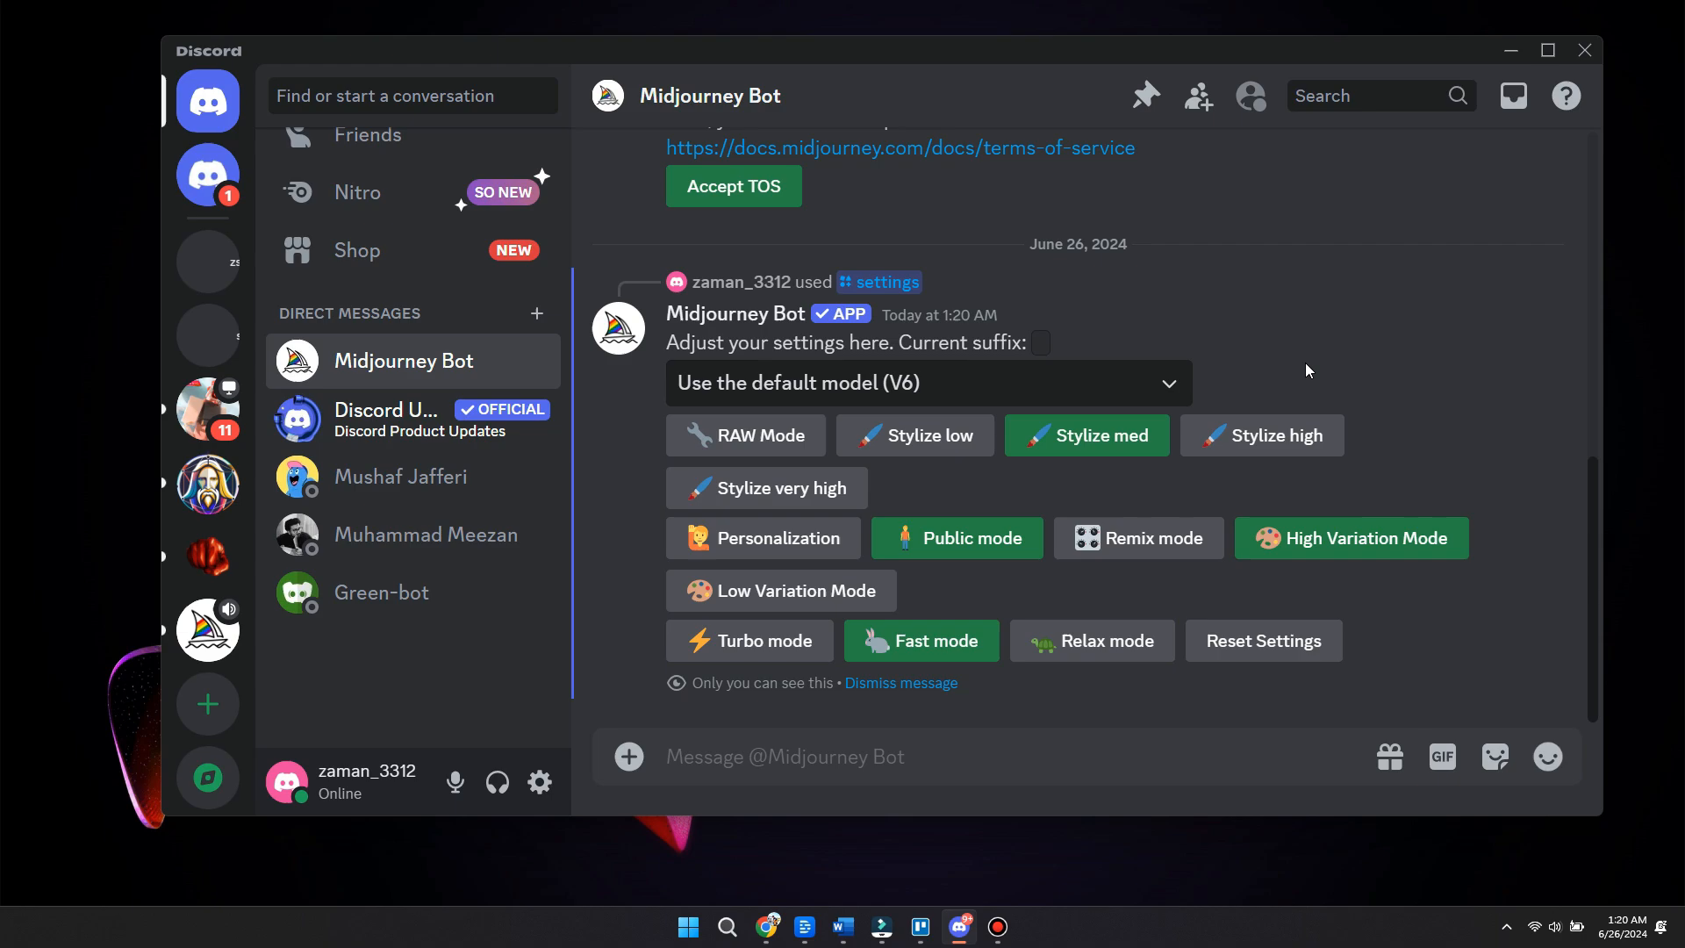
{"action": "mouse_move", "coordinate": [1391, 392]}
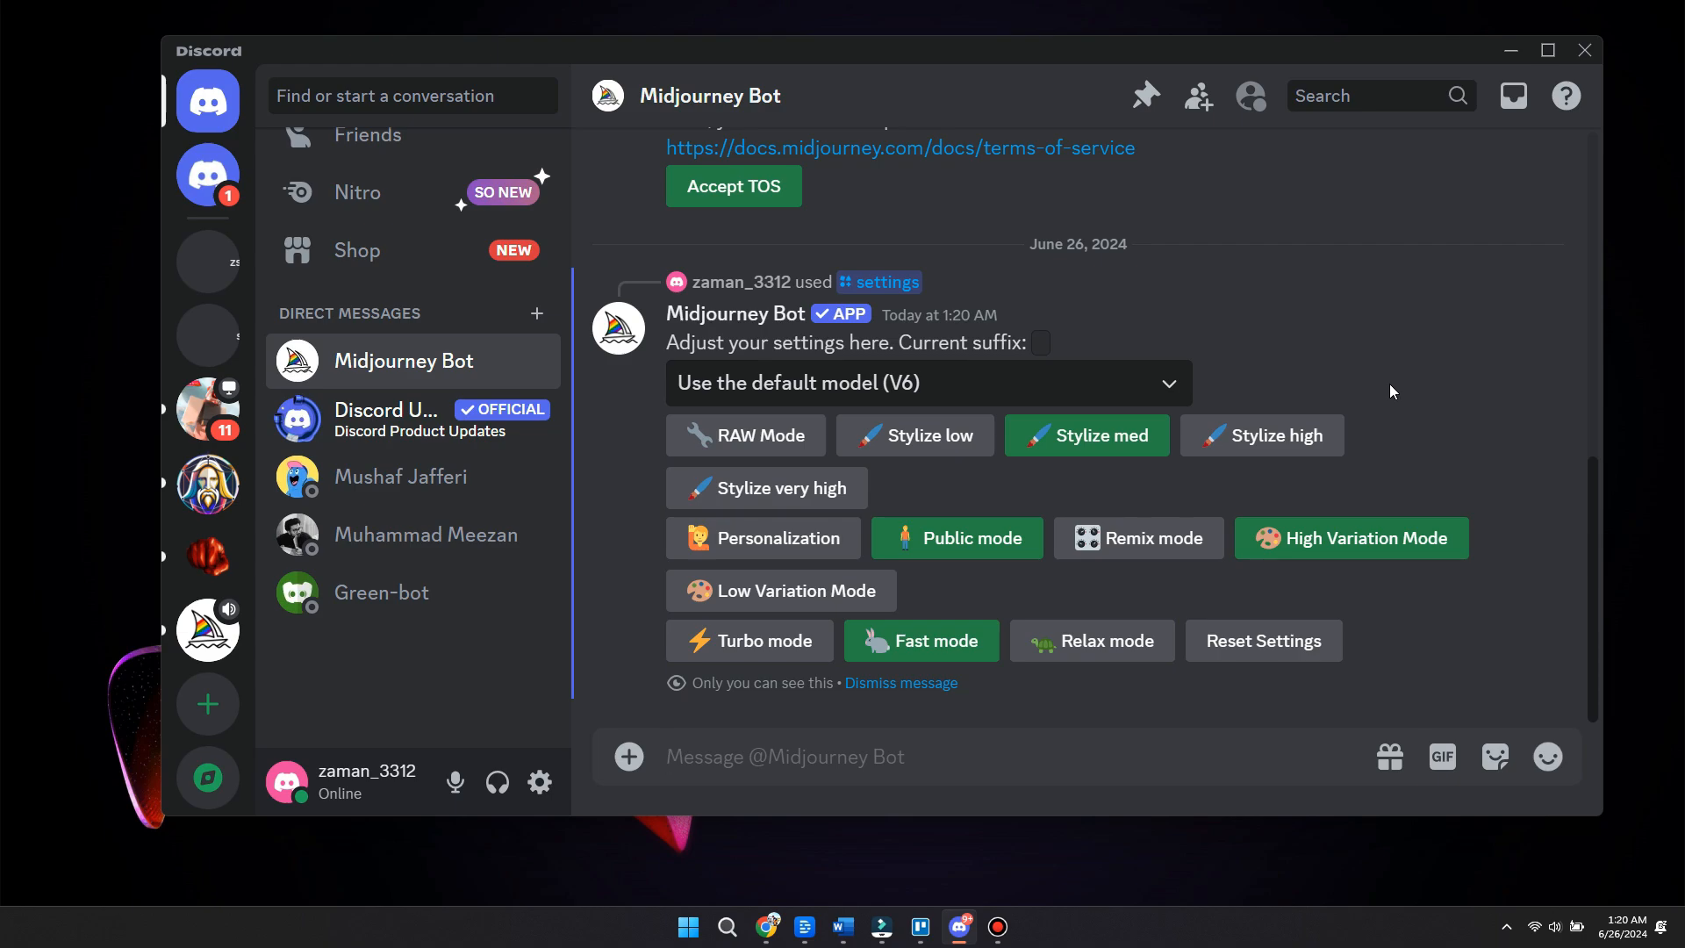
{"action": "mouse_move", "coordinate": [1092, 641]}
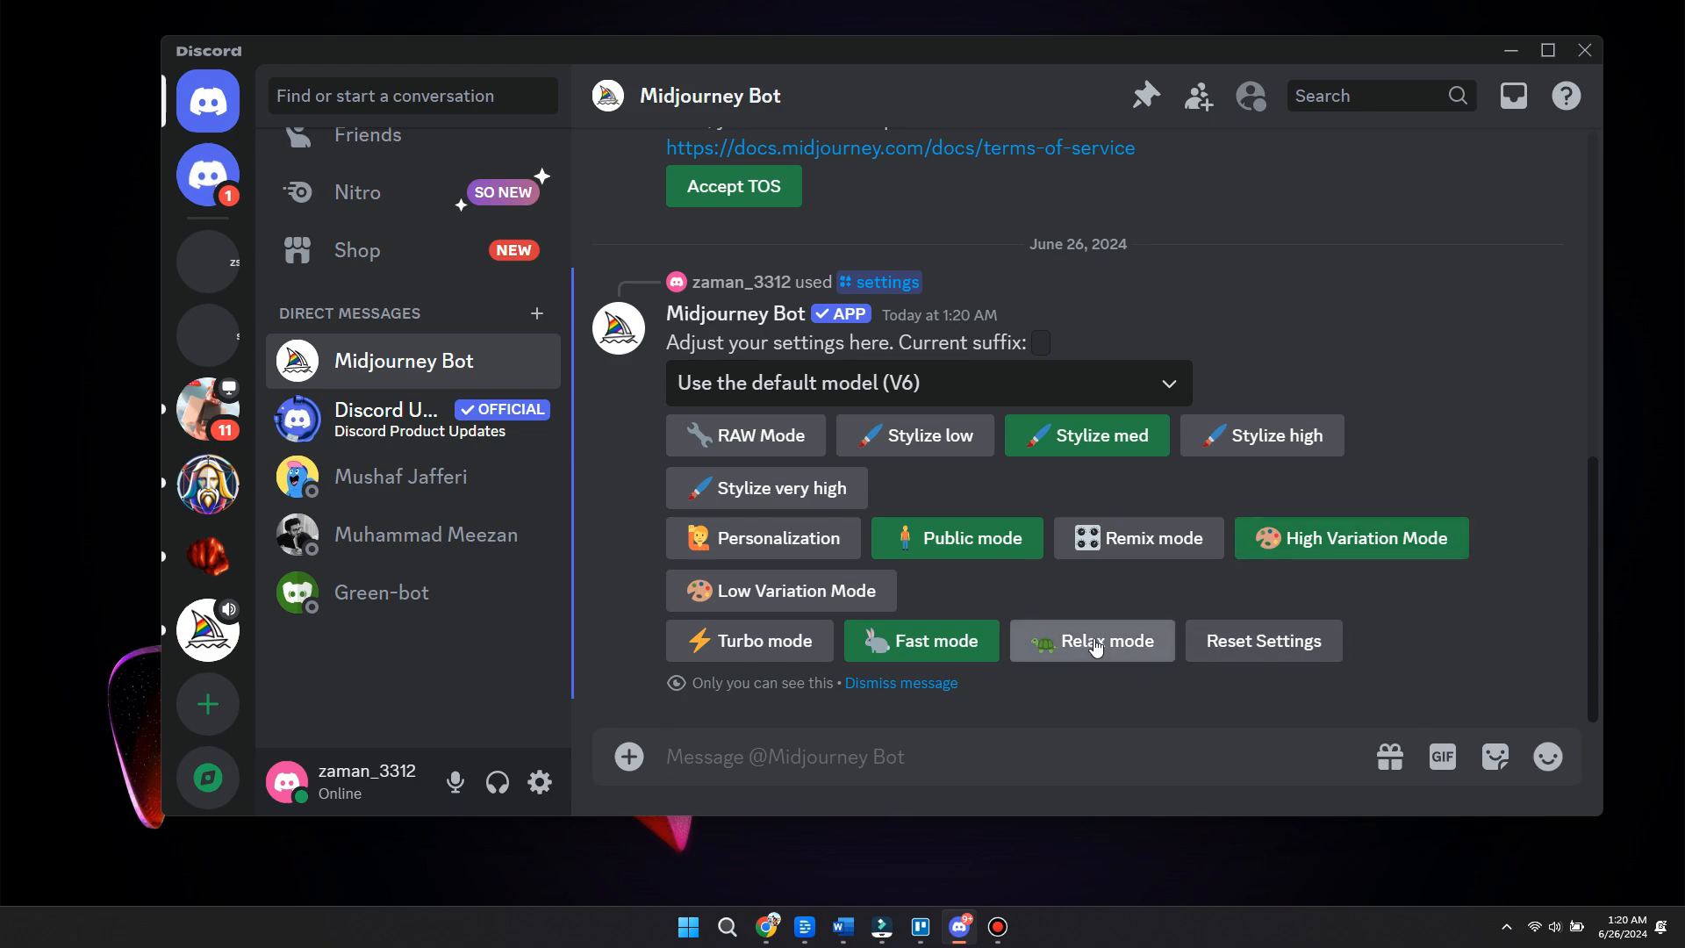
{"action": "mouse_move", "coordinate": [1109, 701]}
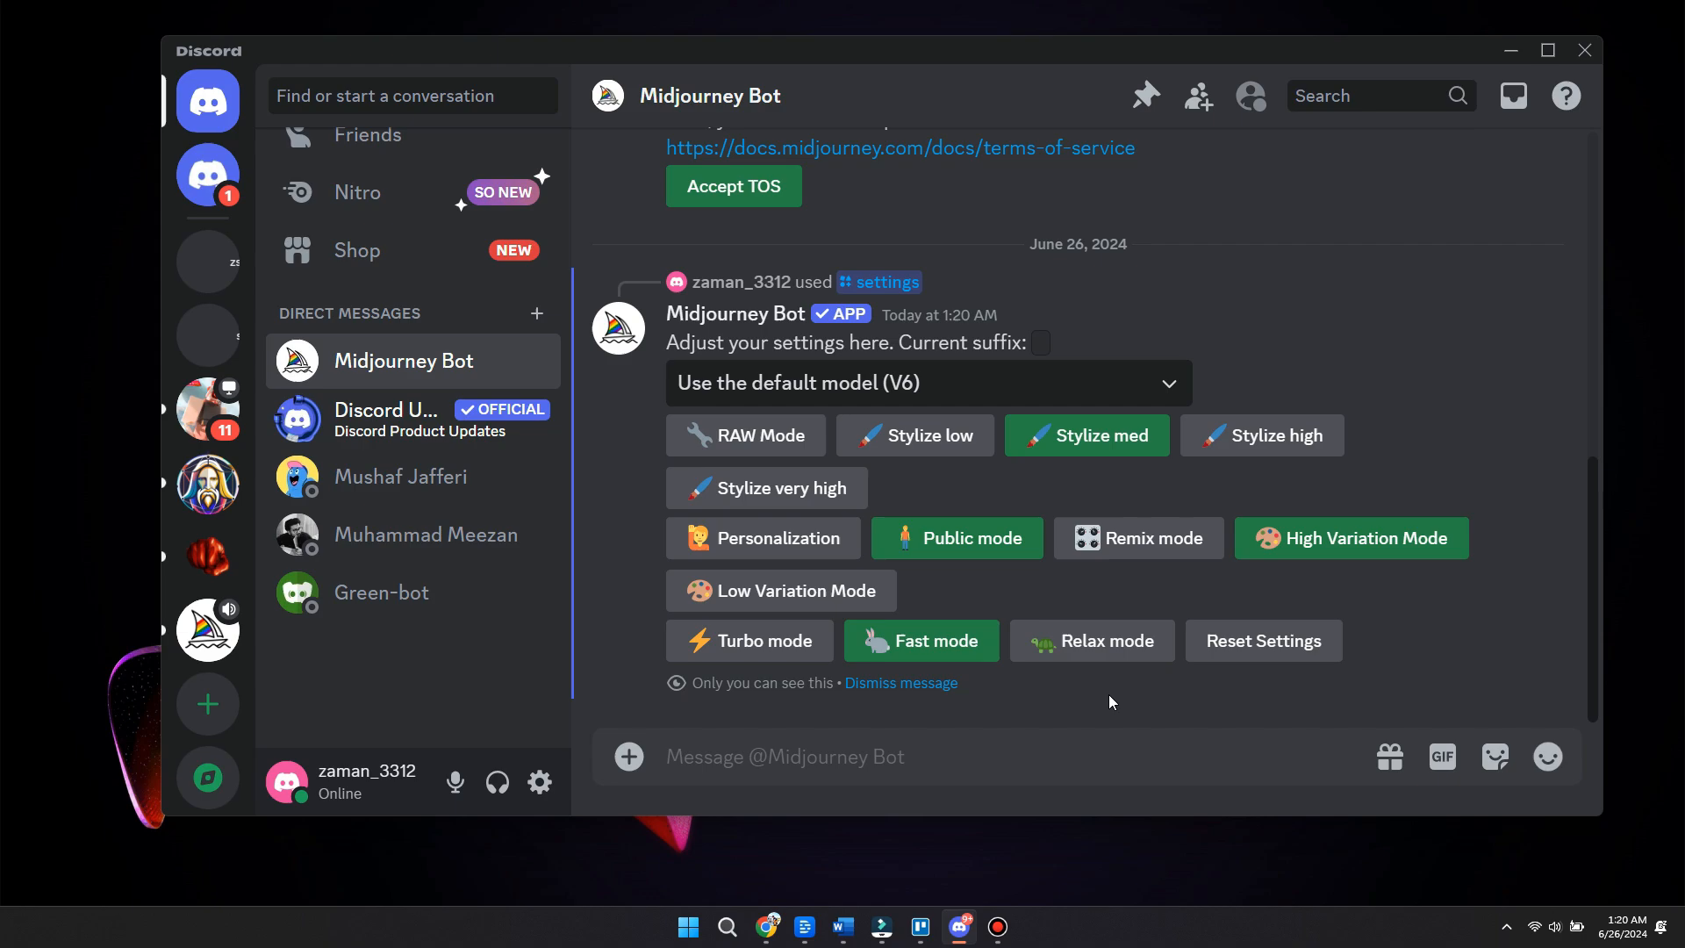
{"action": "type", "text": "/re"}
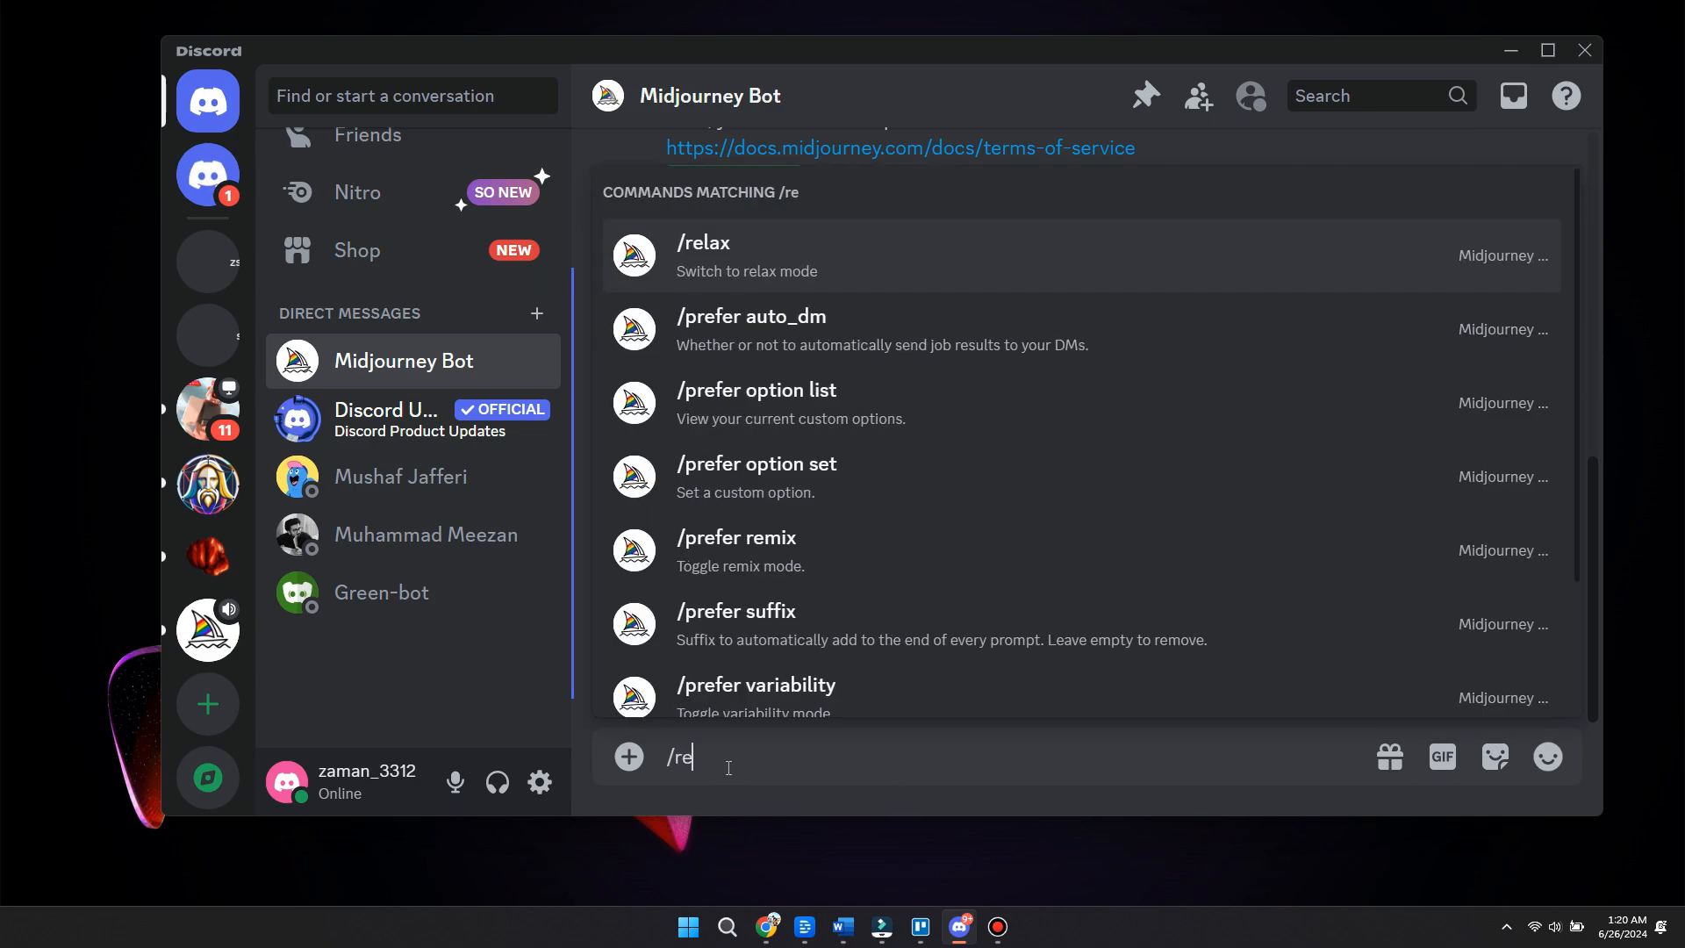
{"action": "type", "text": "/fast"}
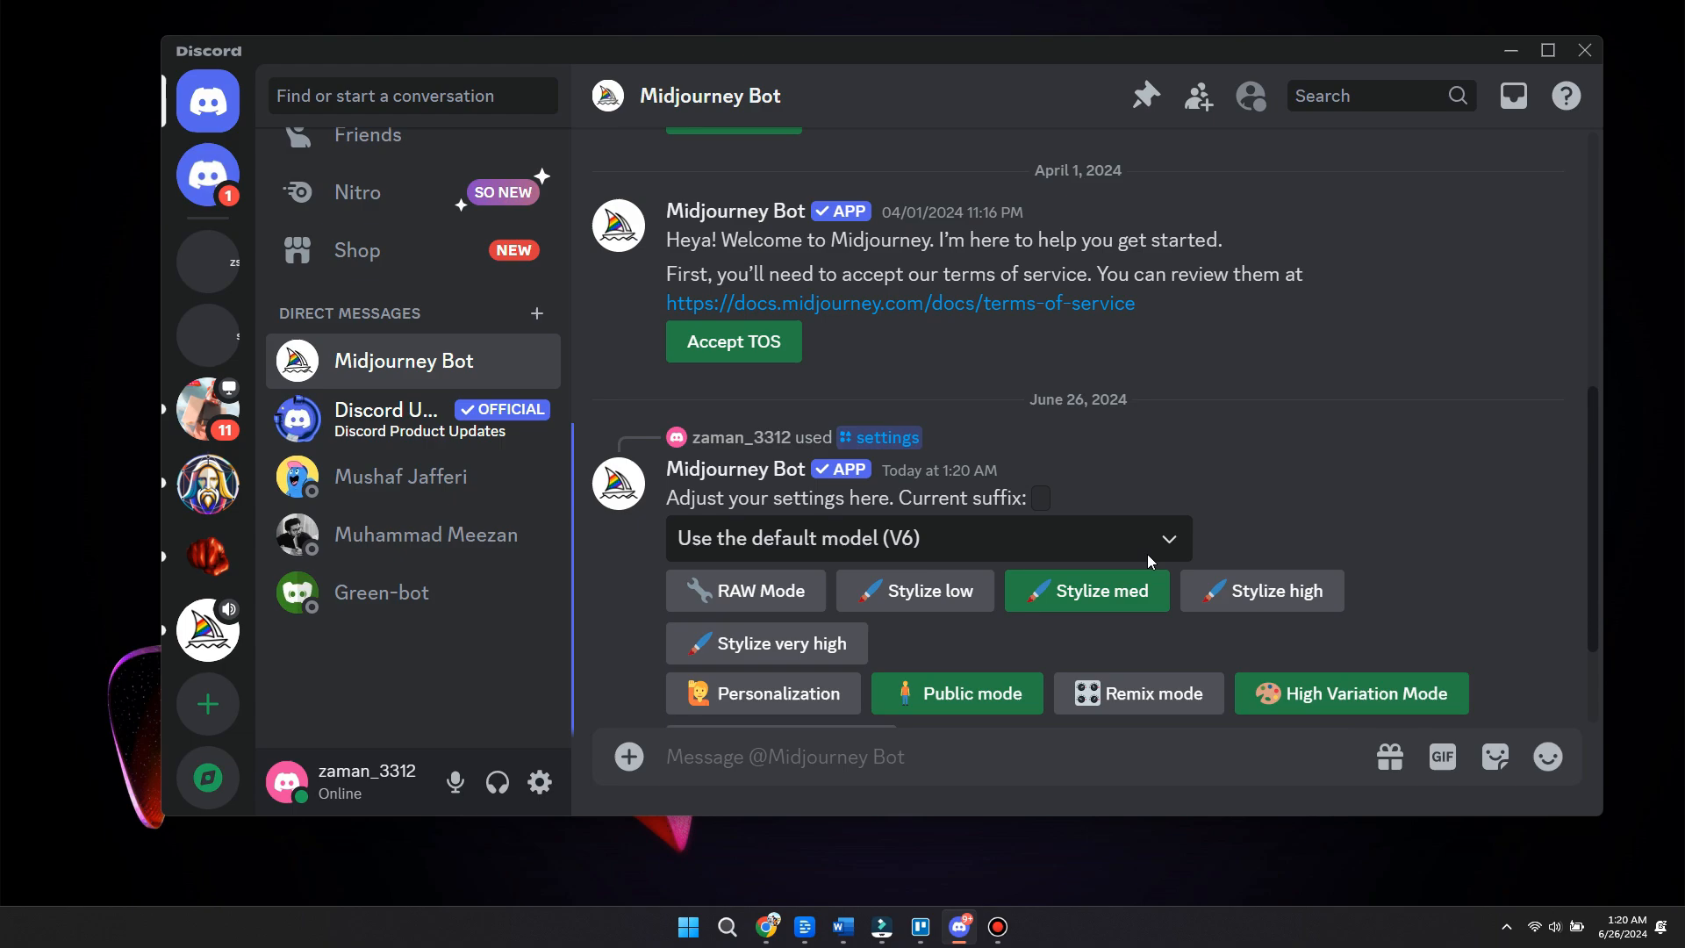
{"action": "scroll", "scroll_direction": "down", "scroll_amount": 3}
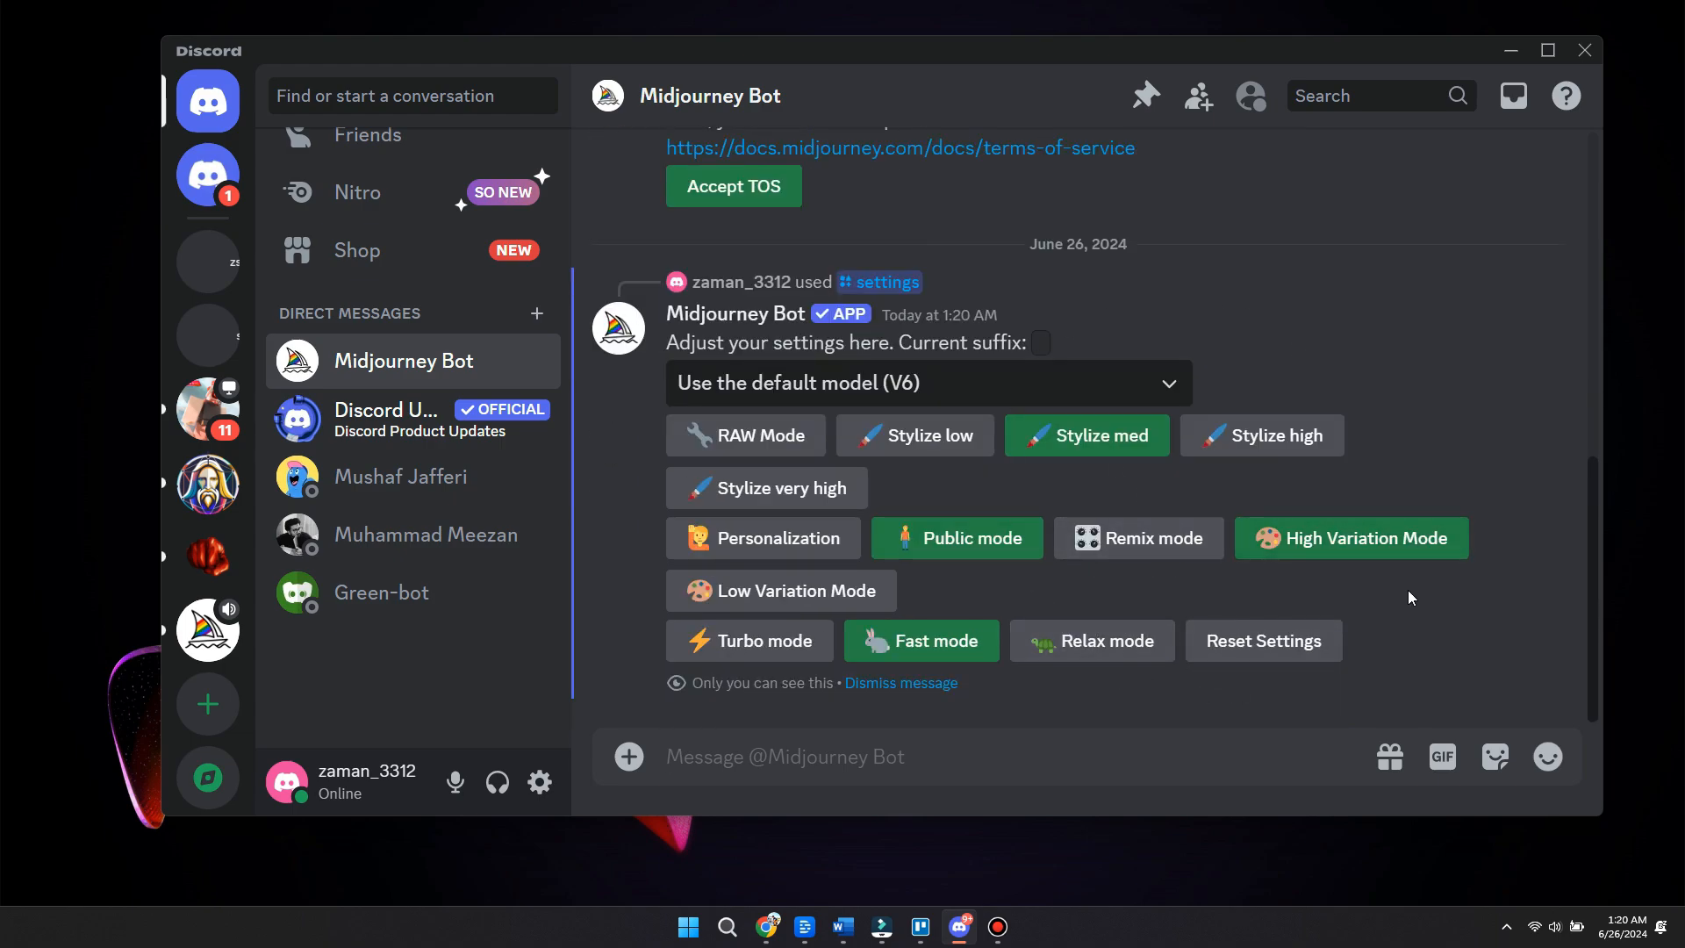
{"action": "mouse_move", "coordinate": [1404, 622]}
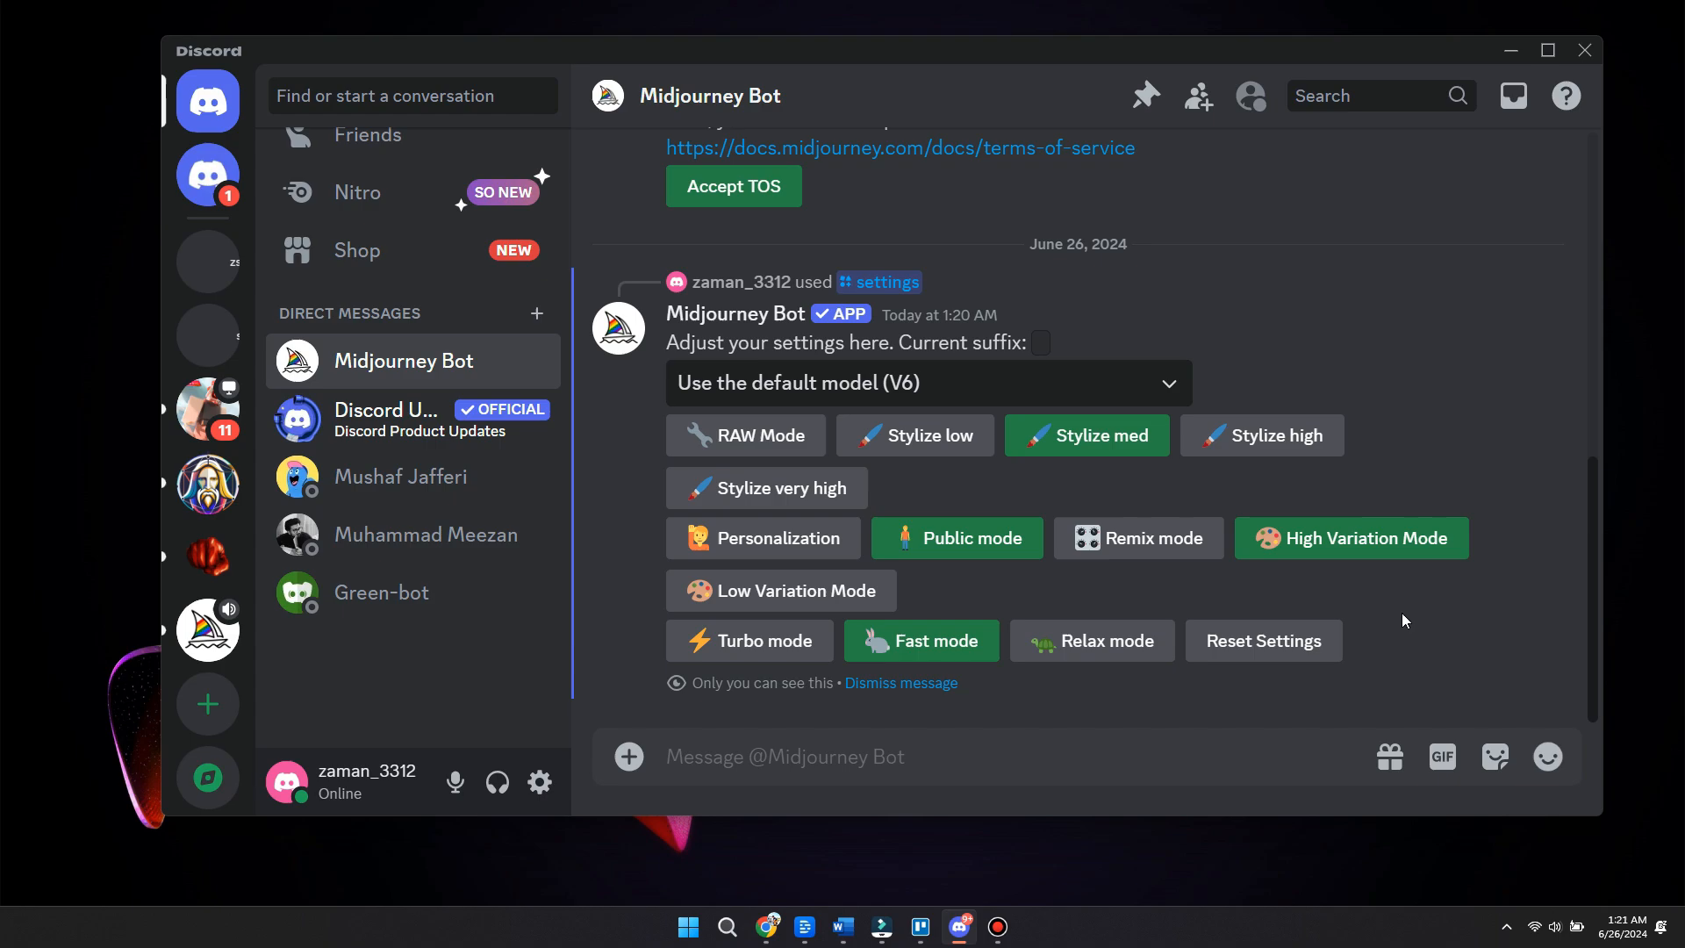
{"action": "mouse_move", "coordinate": [1037, 341]}
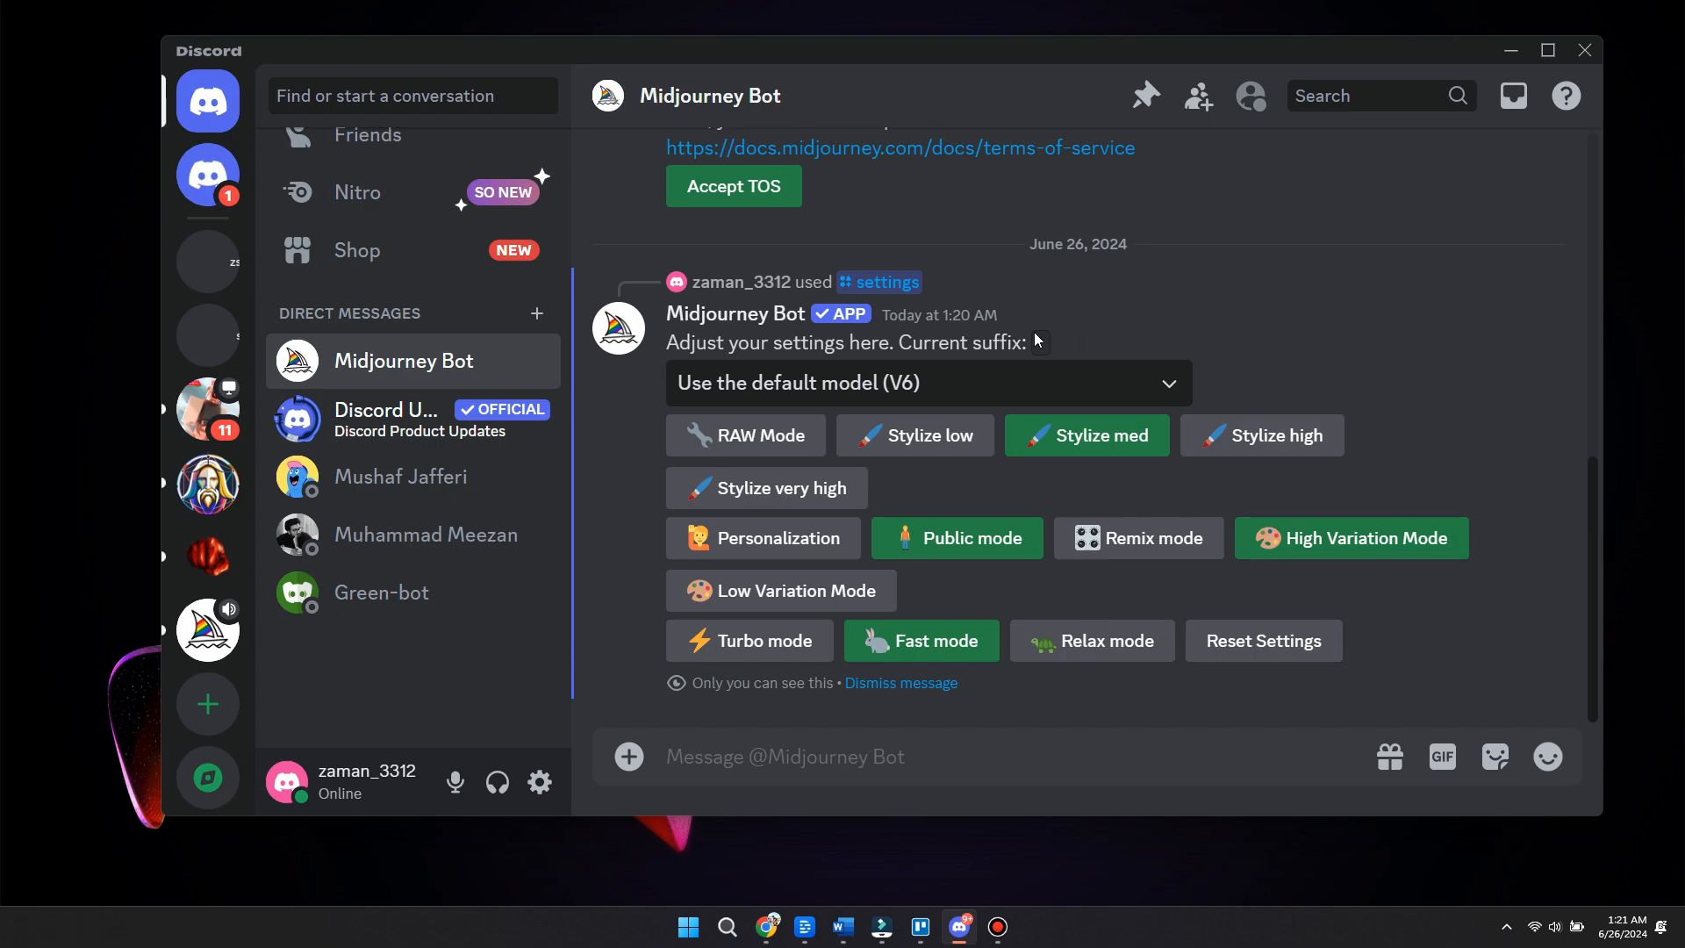
{"action": "mouse_move", "coordinate": [1319, 500]}
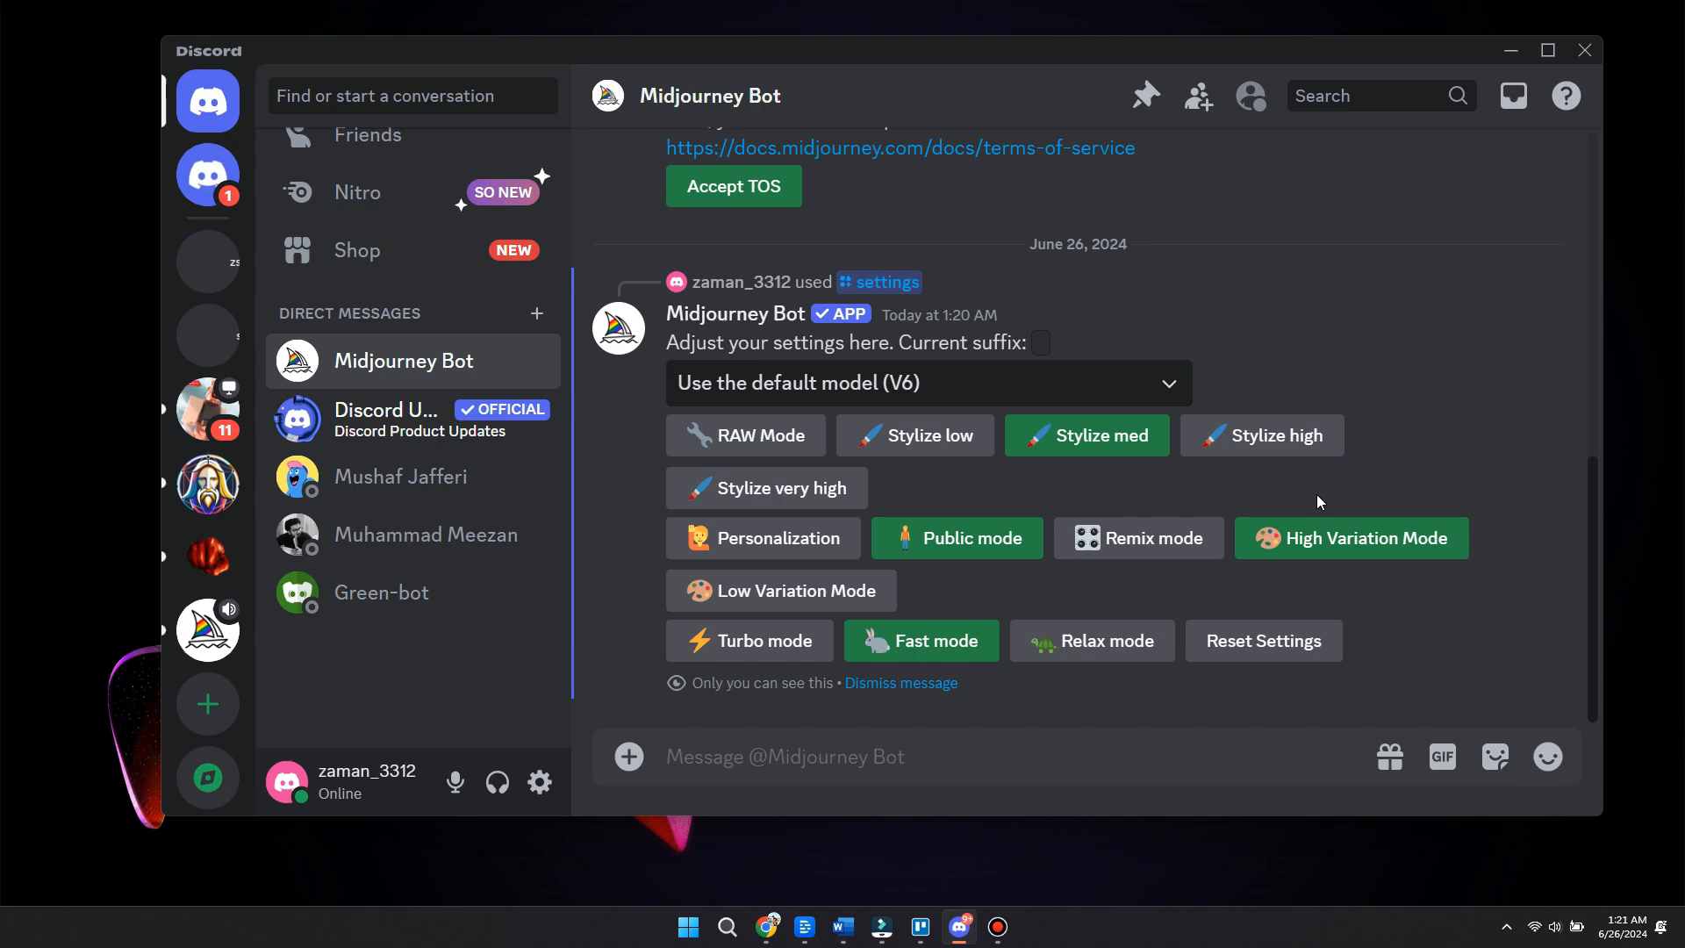
{"action": "mouse_move", "coordinate": [1418, 612]}
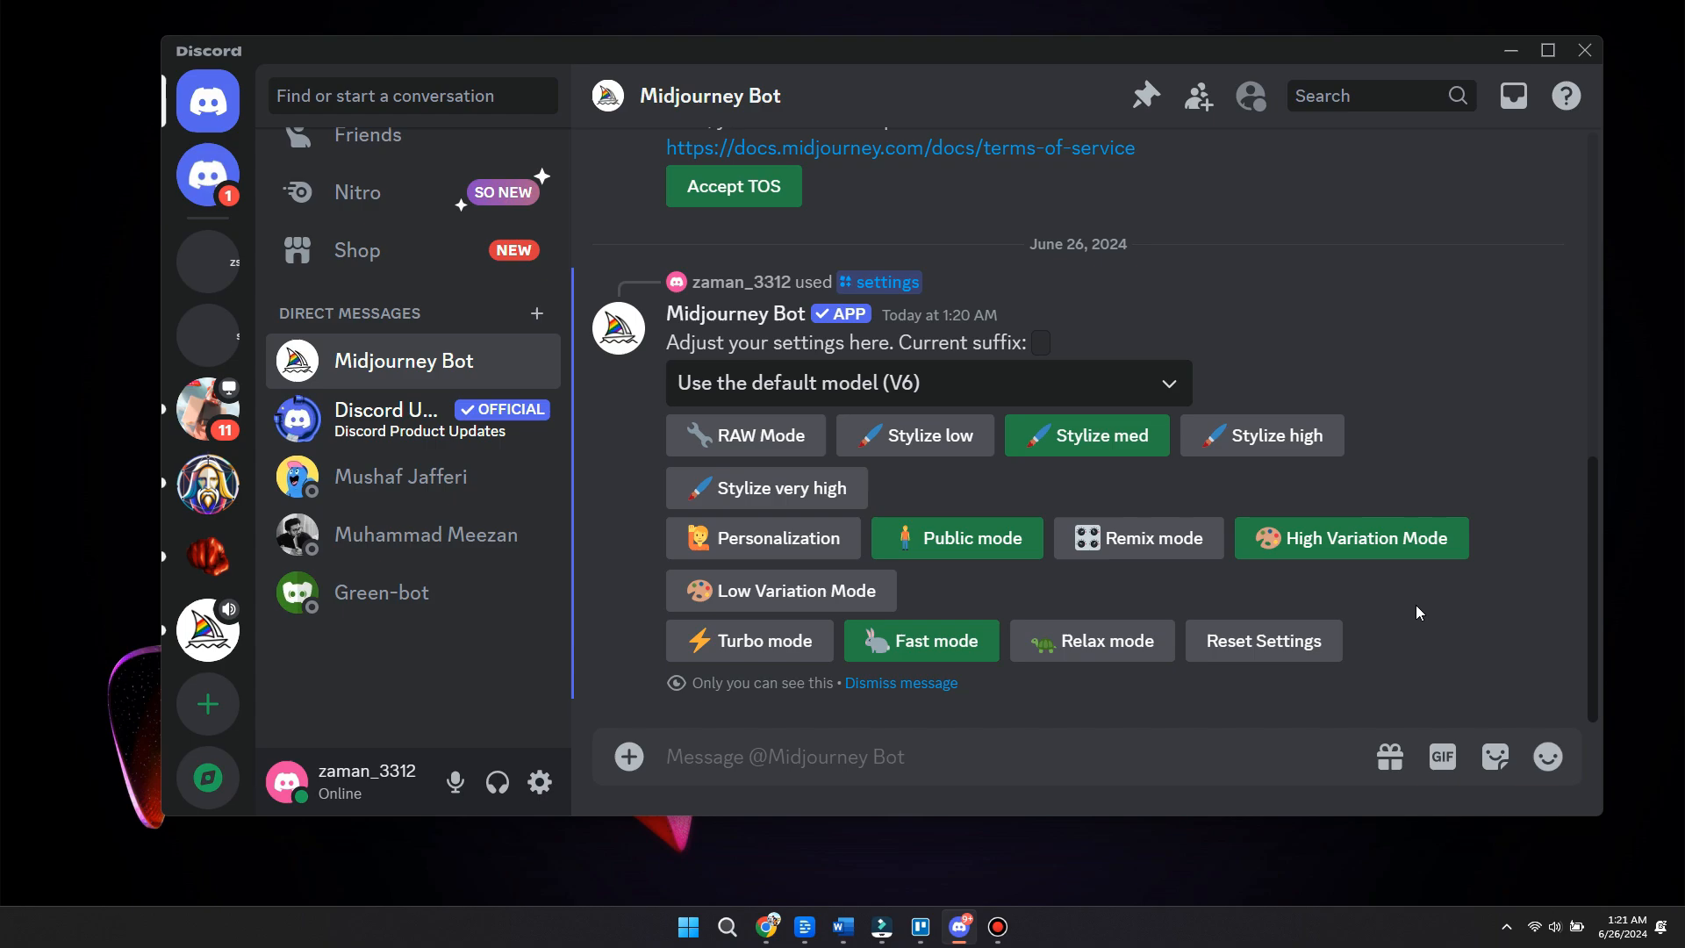
{"action": "mouse_move", "coordinate": [1402, 421]}
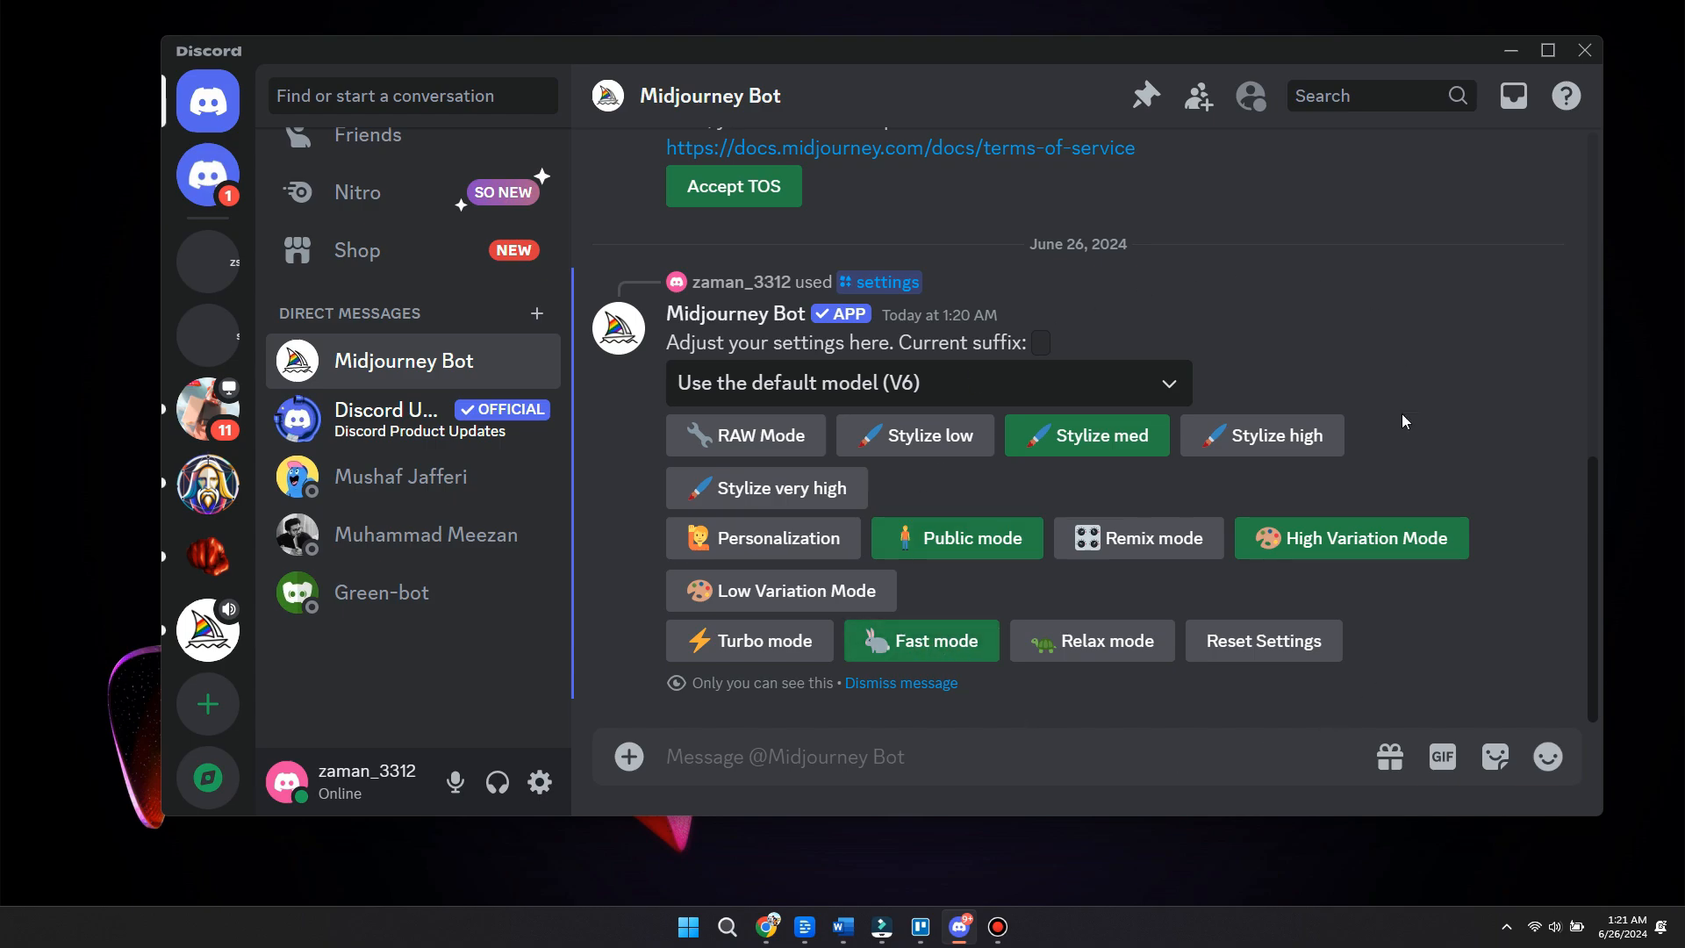
{"action": "mouse_move", "coordinate": [1406, 605]}
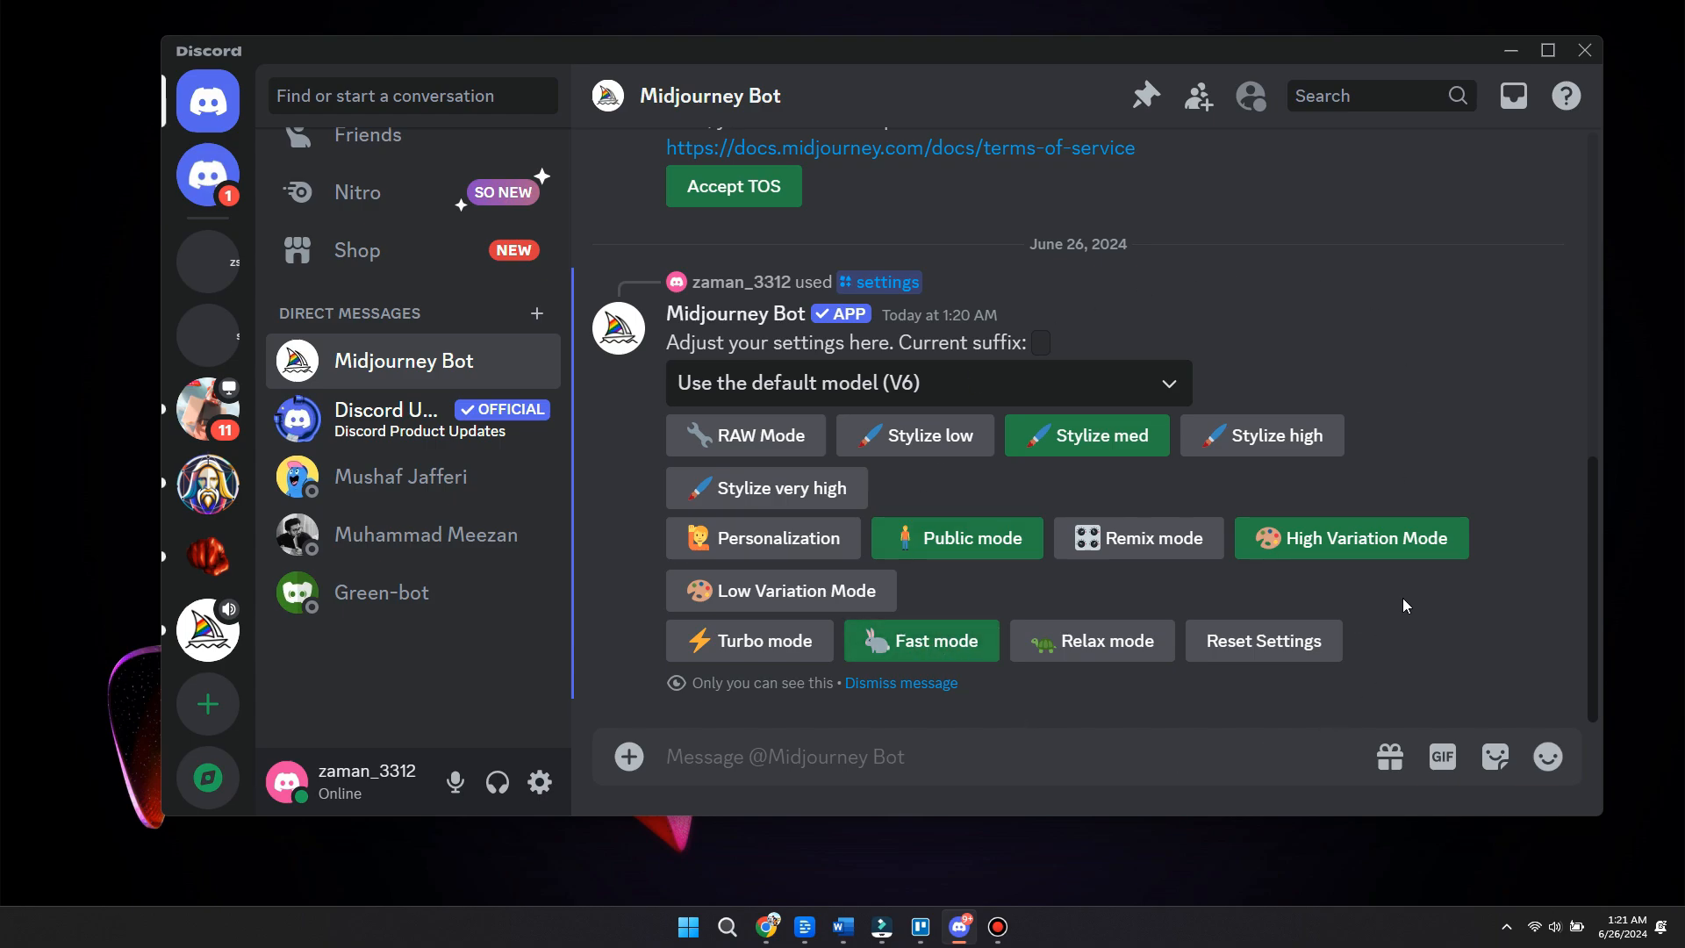
{"action": "mouse_move", "coordinate": [930, 453]}
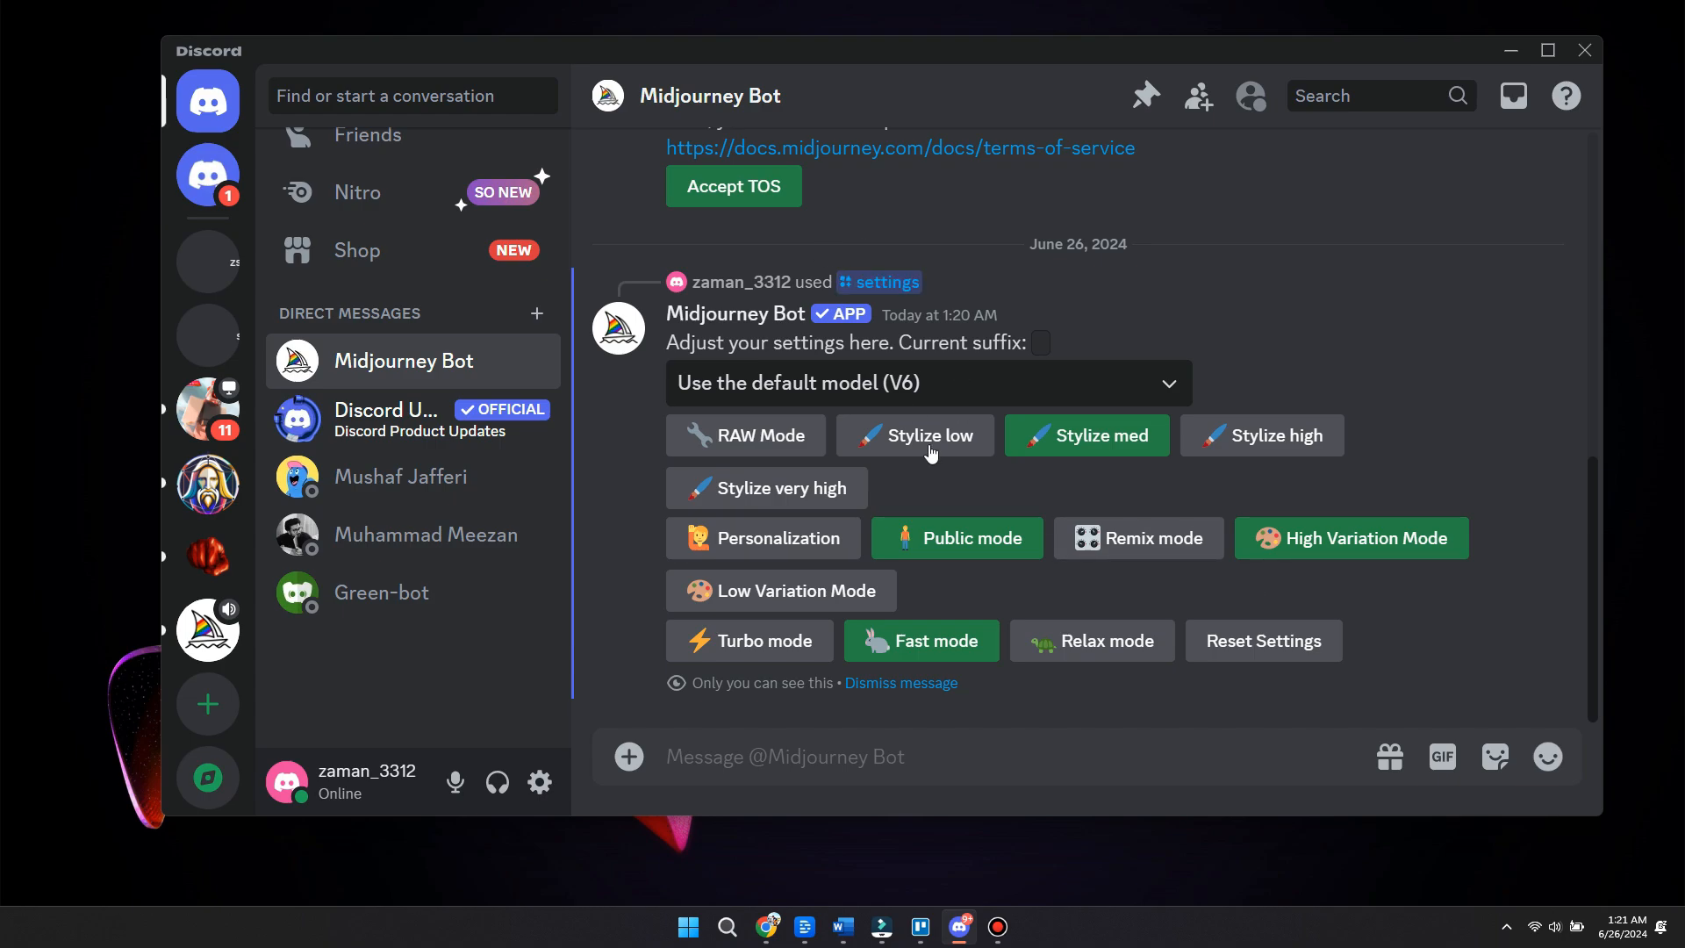
{"action": "mouse_move", "coordinate": [1424, 600]}
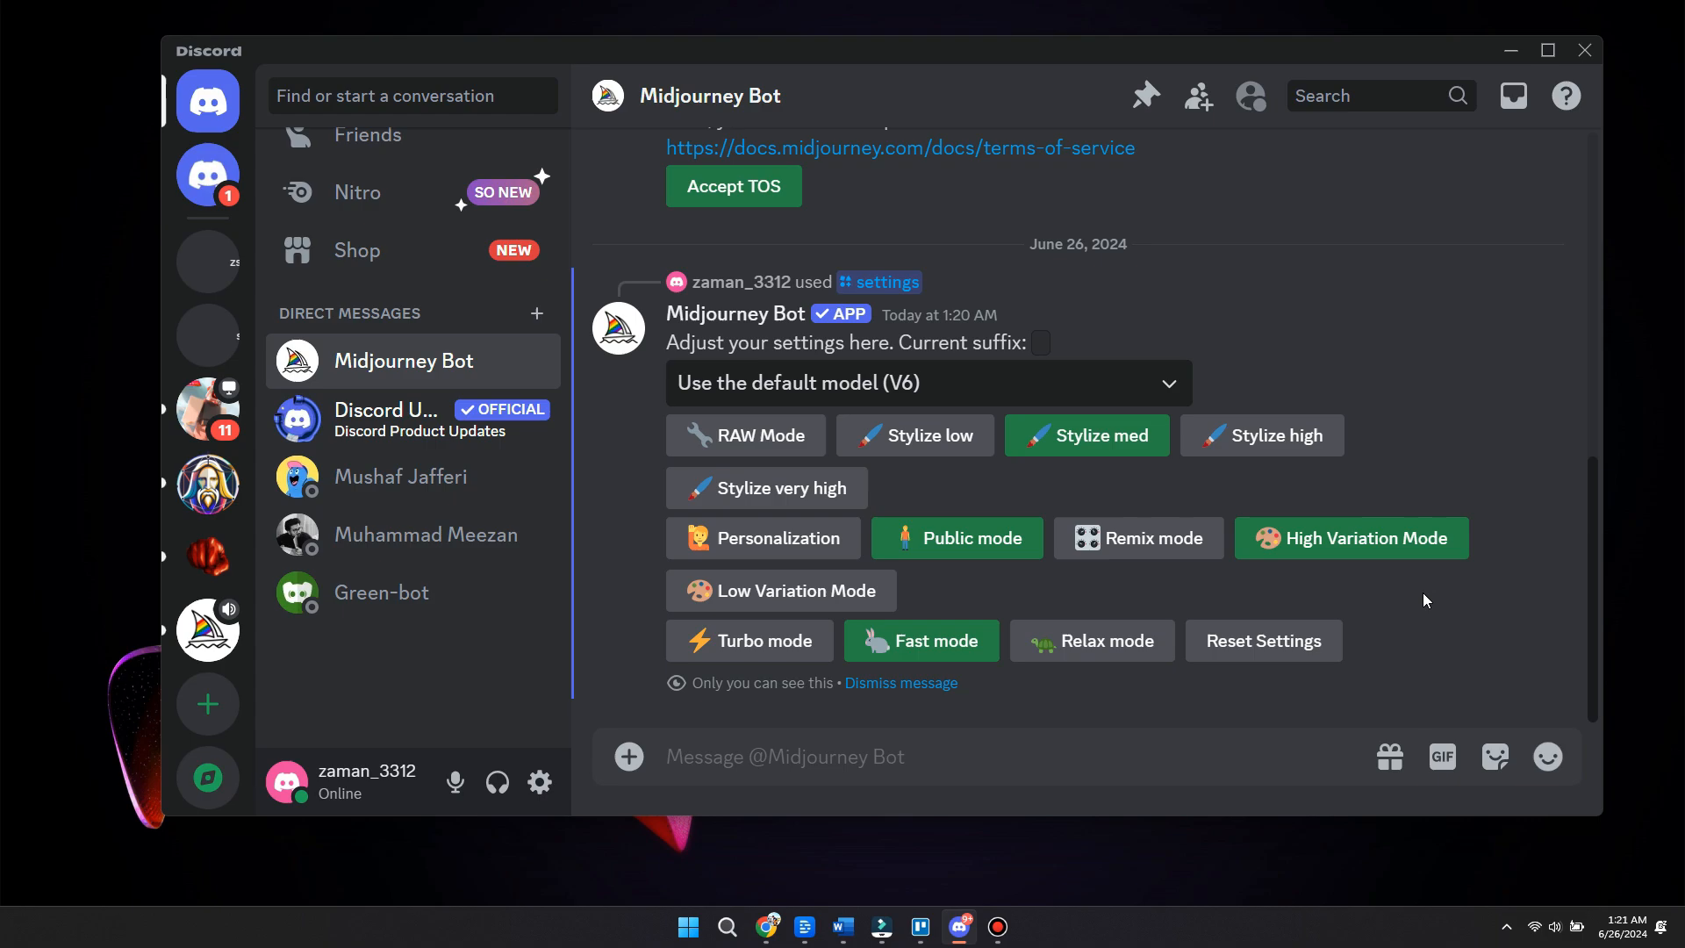
{"action": "mouse_move", "coordinate": [1090, 640]}
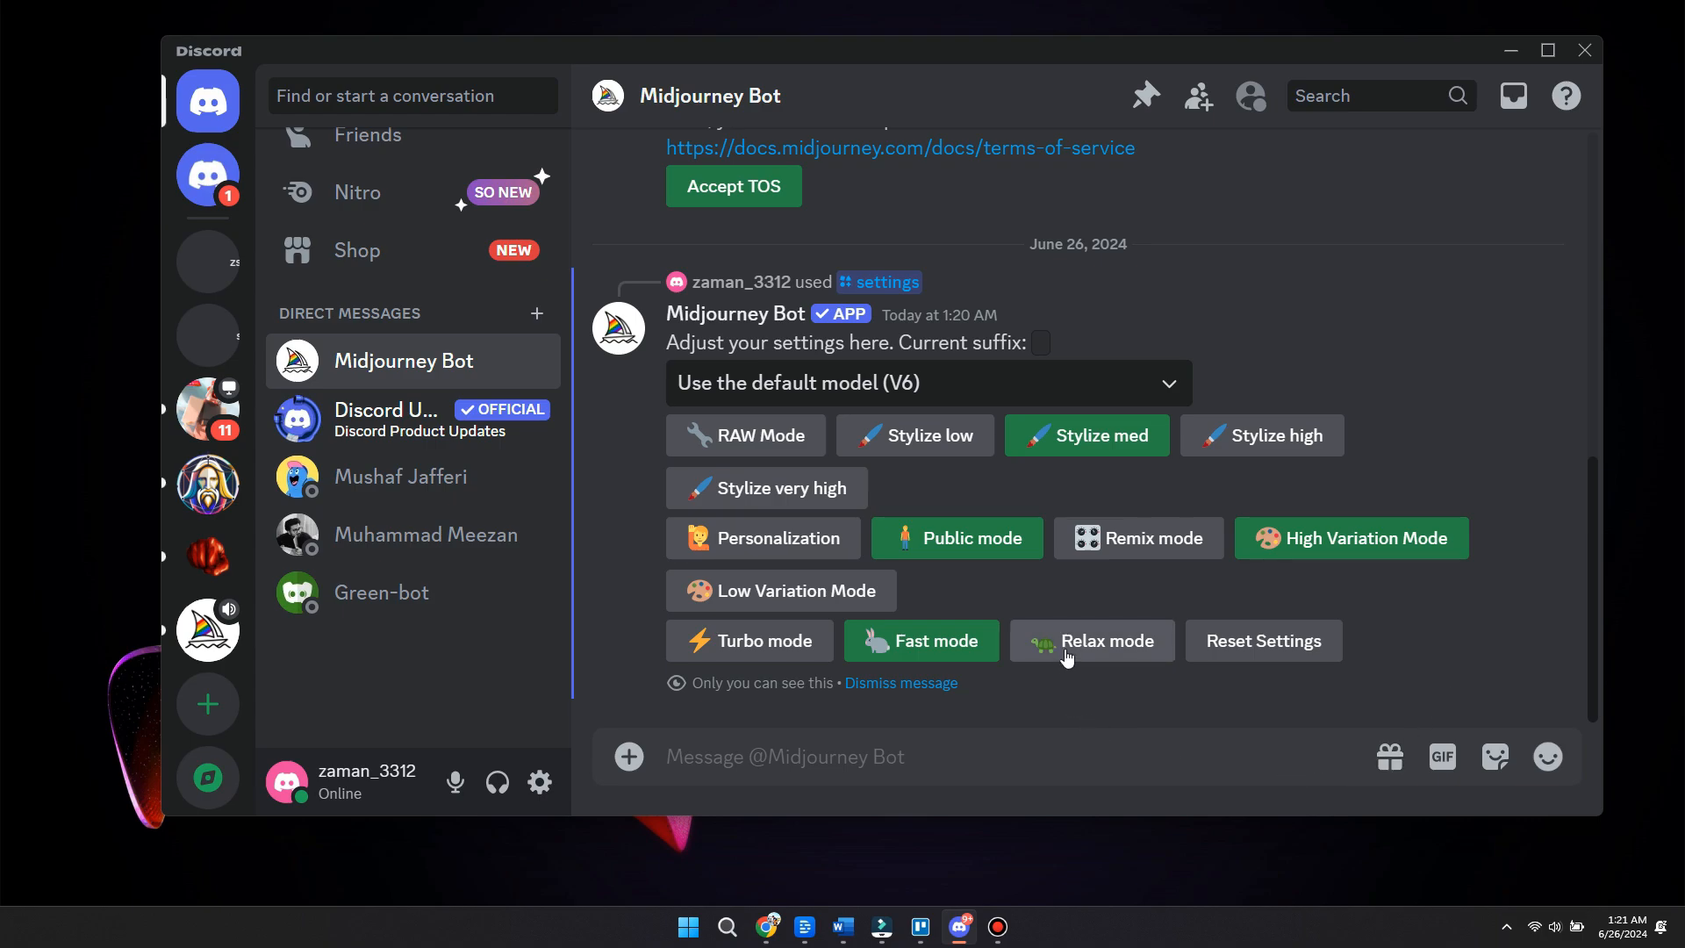
{"action": "mouse_move", "coordinate": [918, 641]}
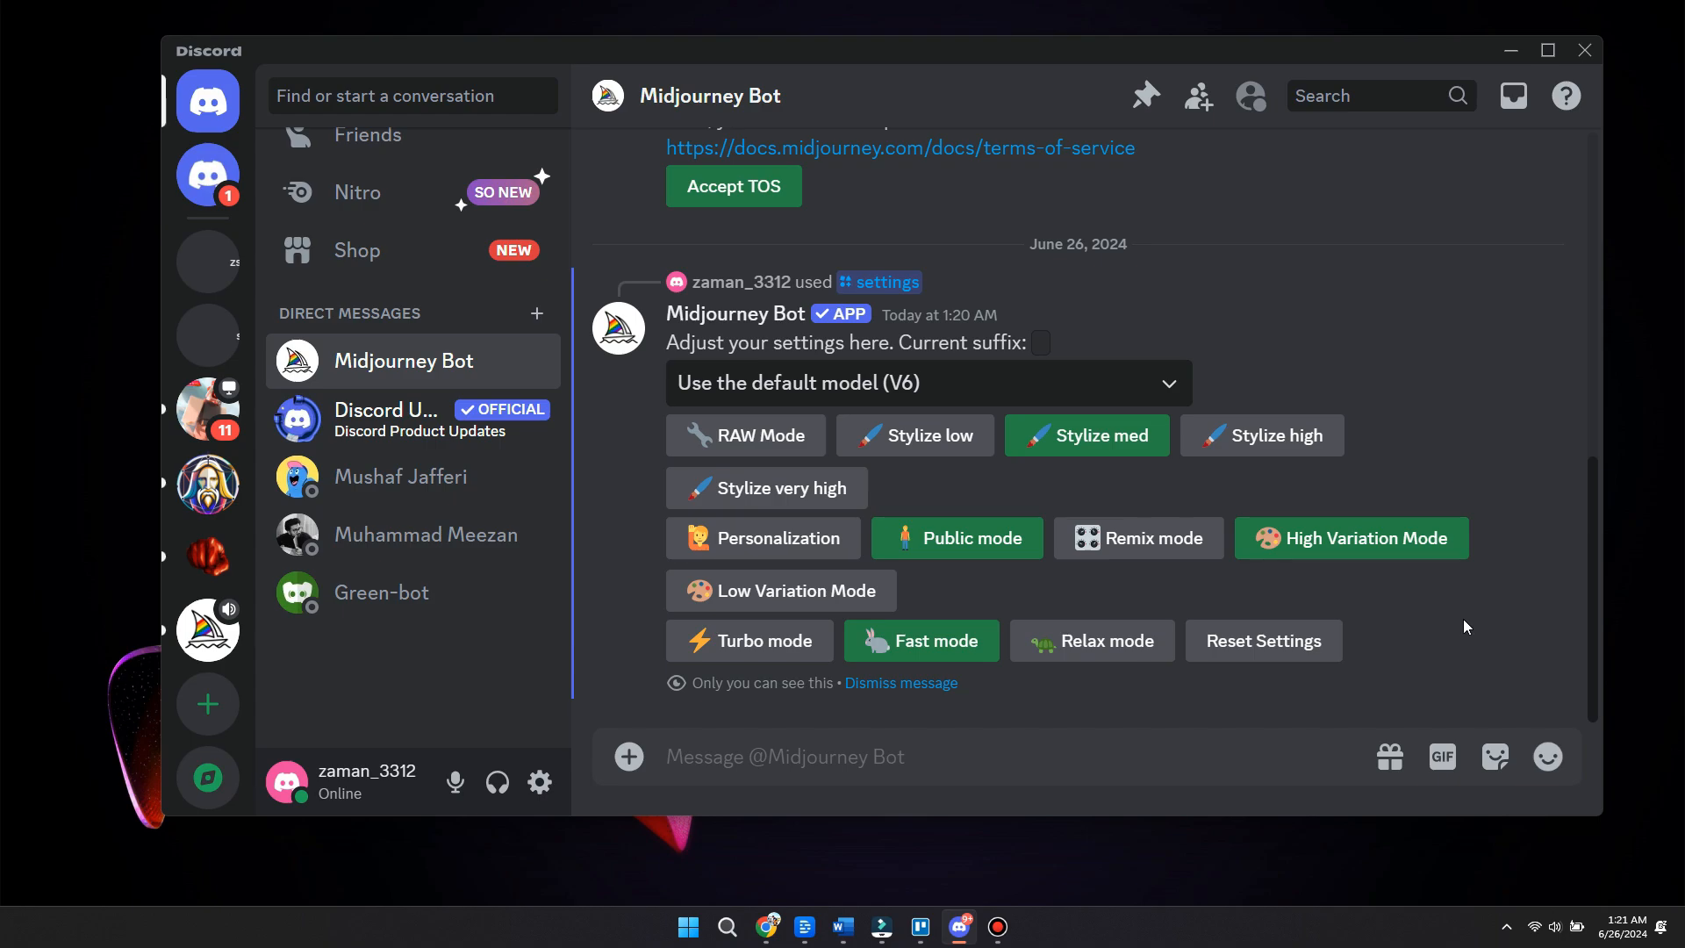
Choose Relax mode, then select the bot's 'must be a subscriber' reply line.
{"action": "left_click", "coordinate": [1092, 641]}
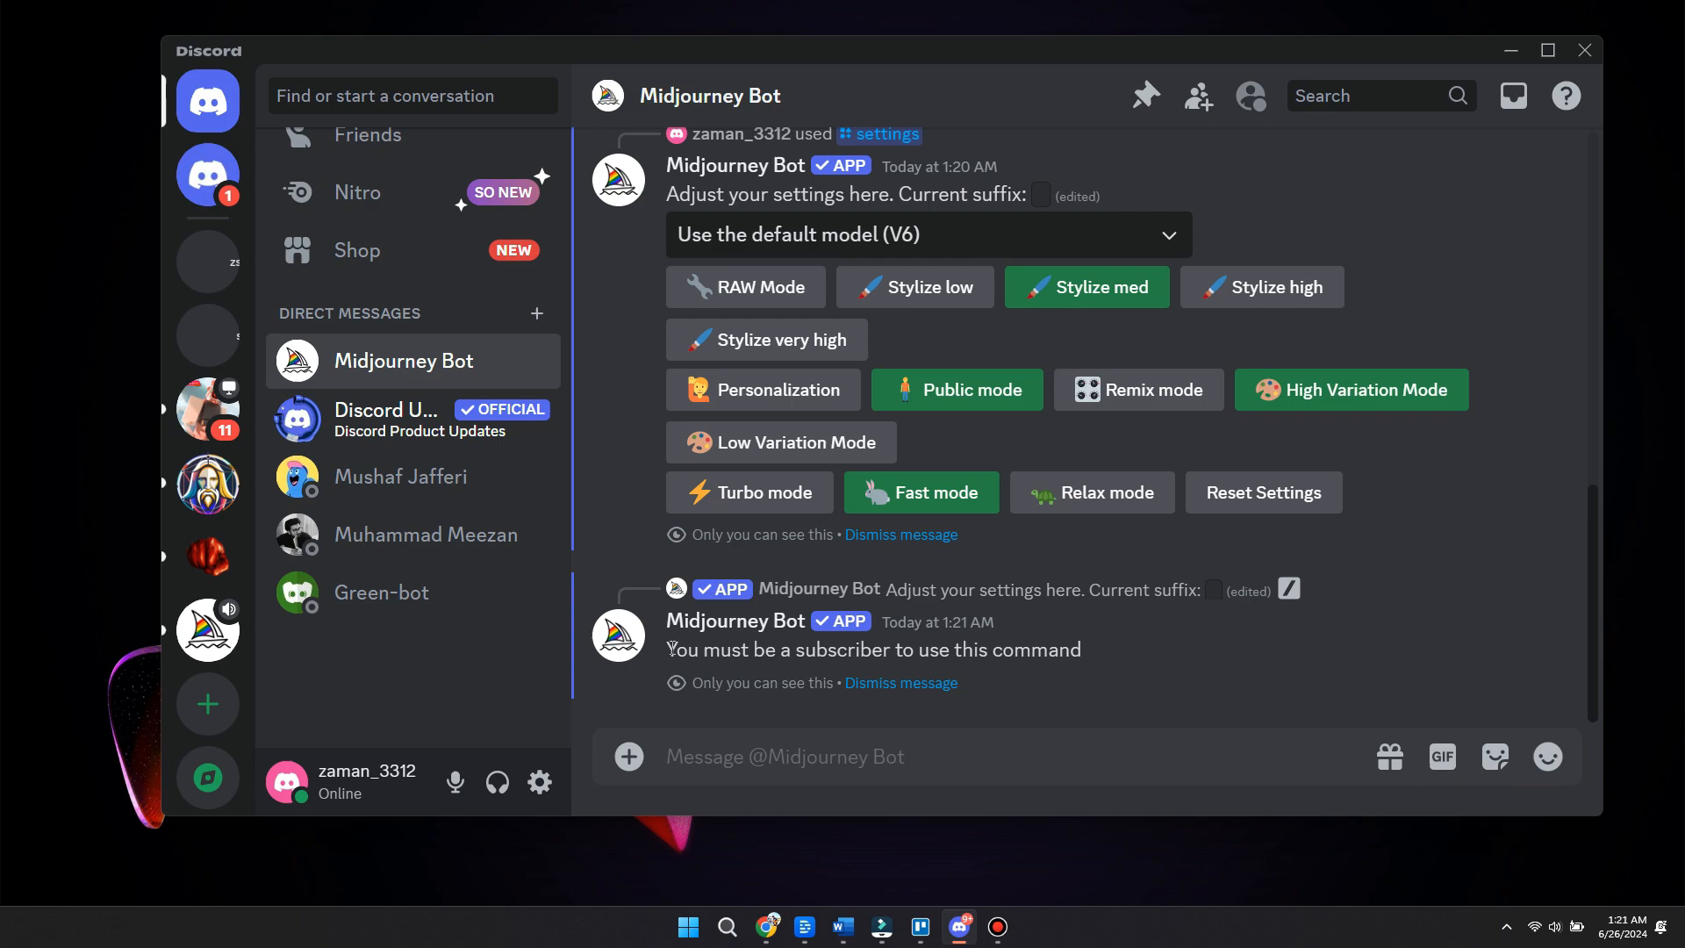
{"action": "triple_click", "coordinate": [871, 649]}
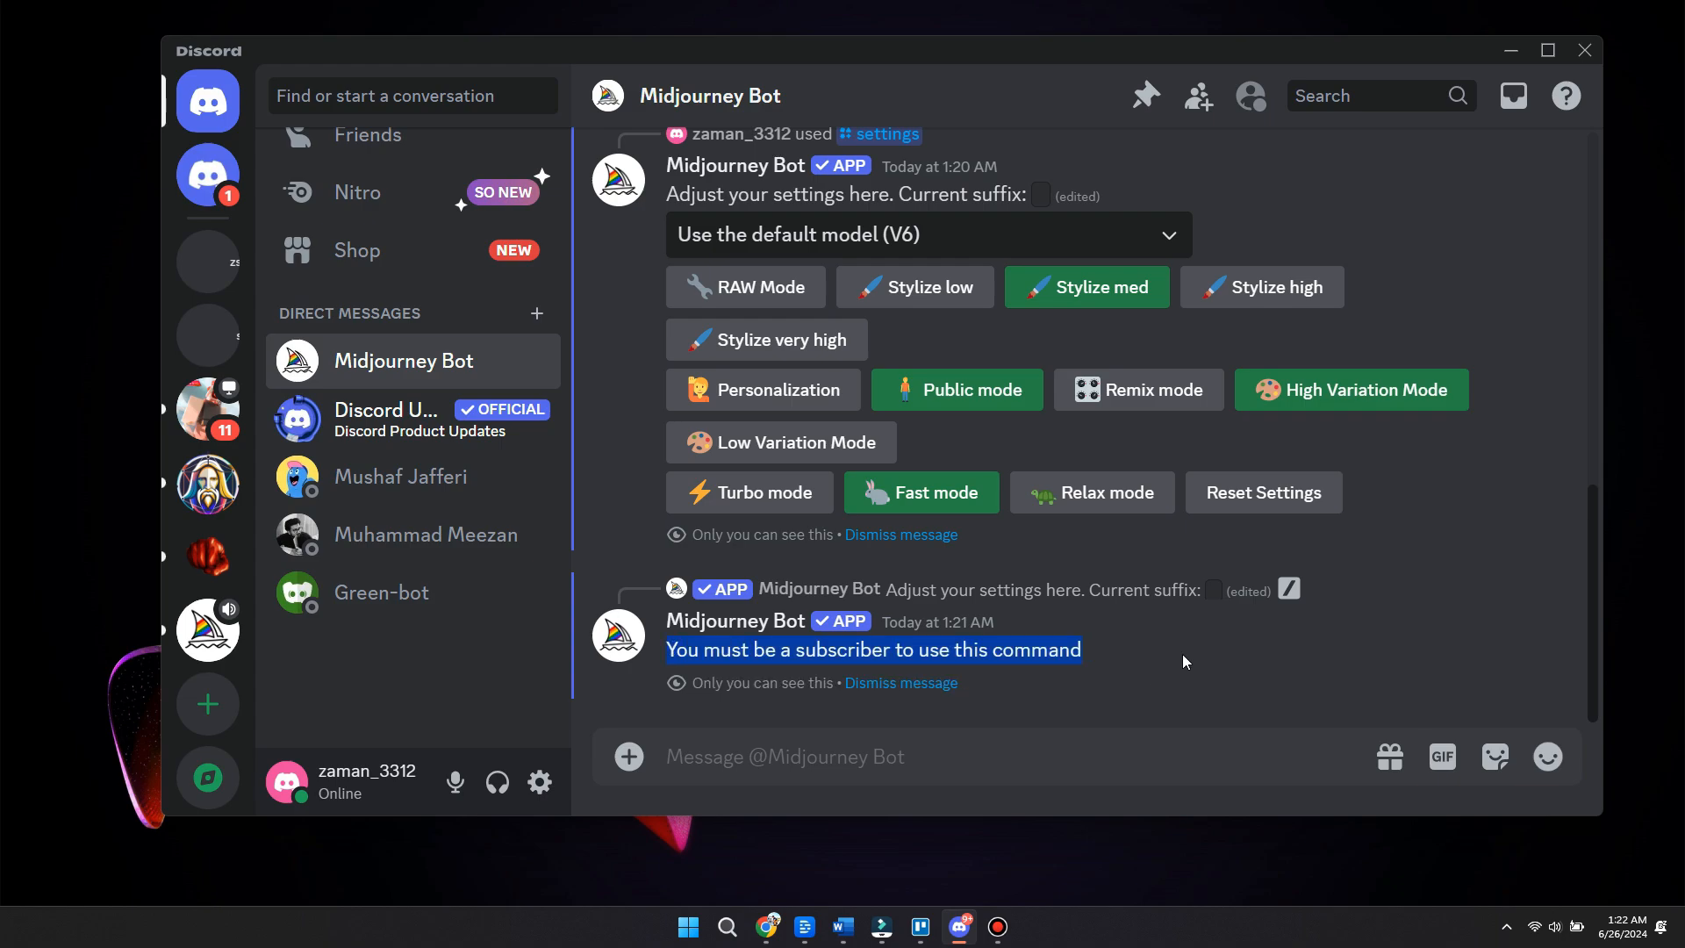